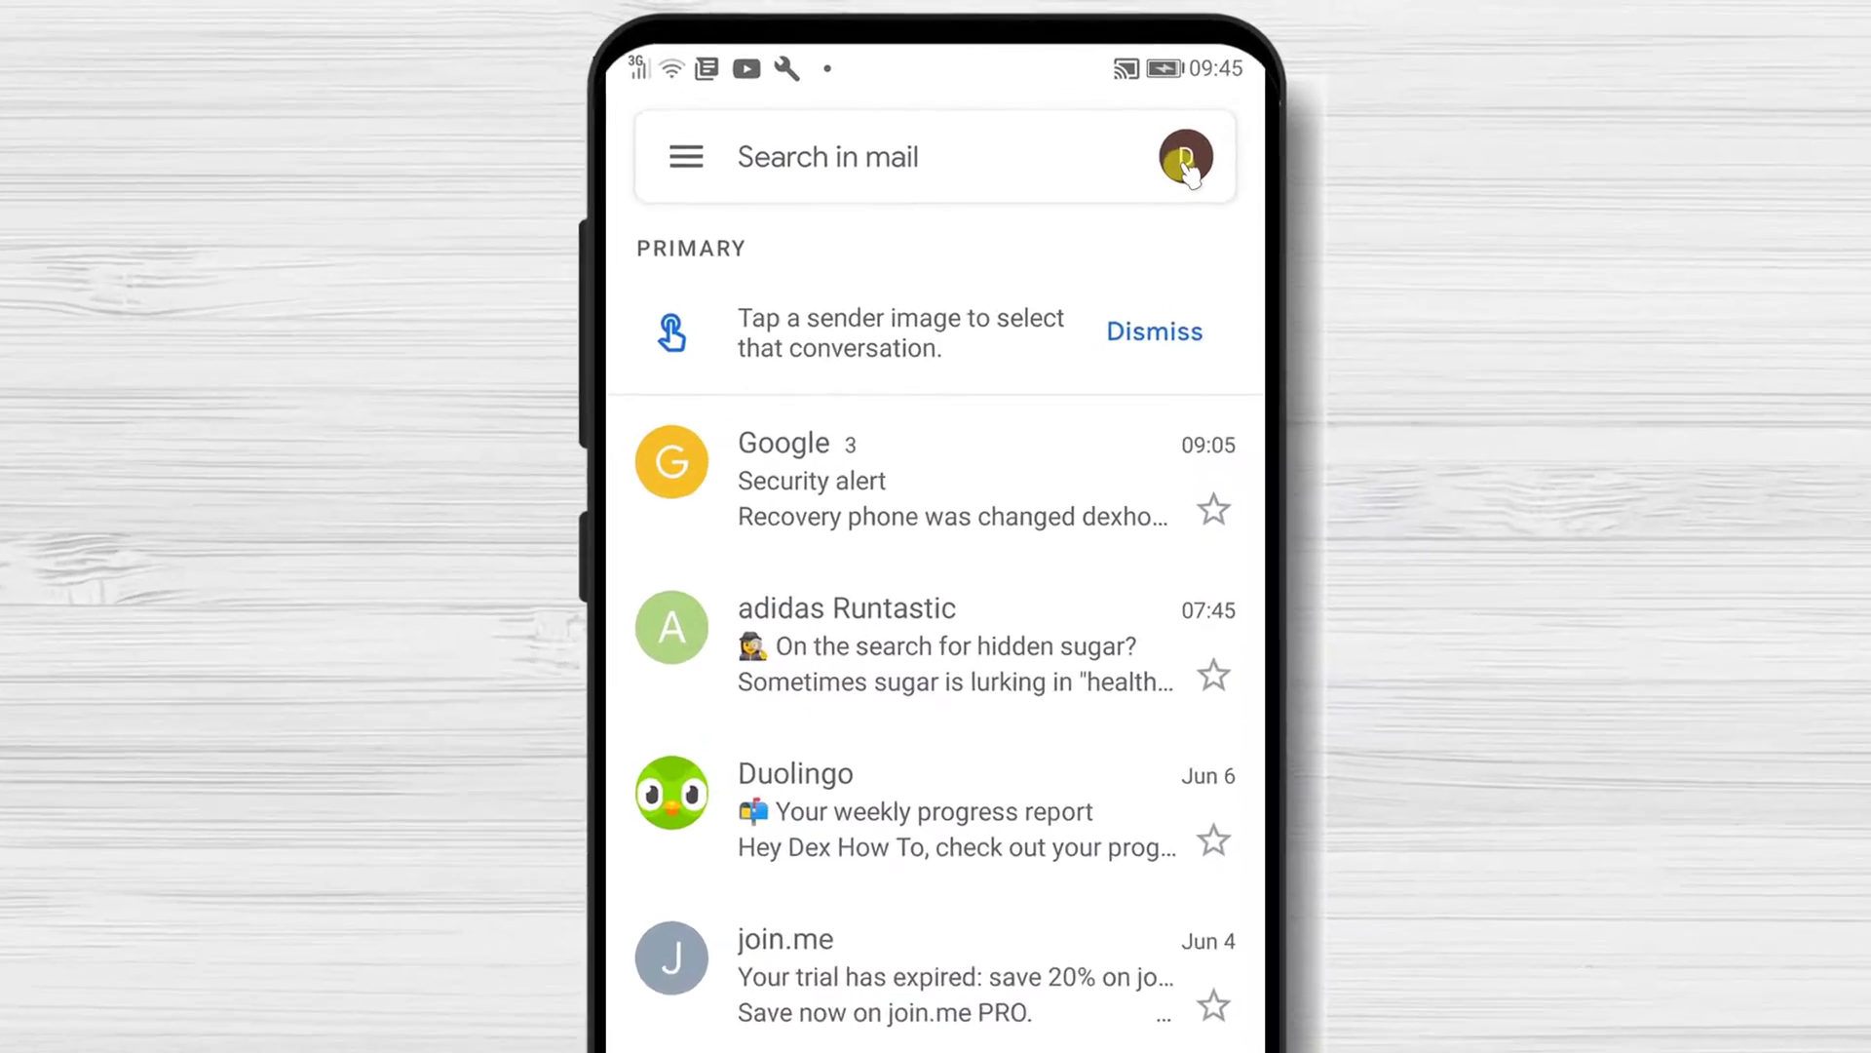
# Step: From the inbox avatar, start adding another account, reaching the Set up email provider list
pyautogui.click(1183, 156)
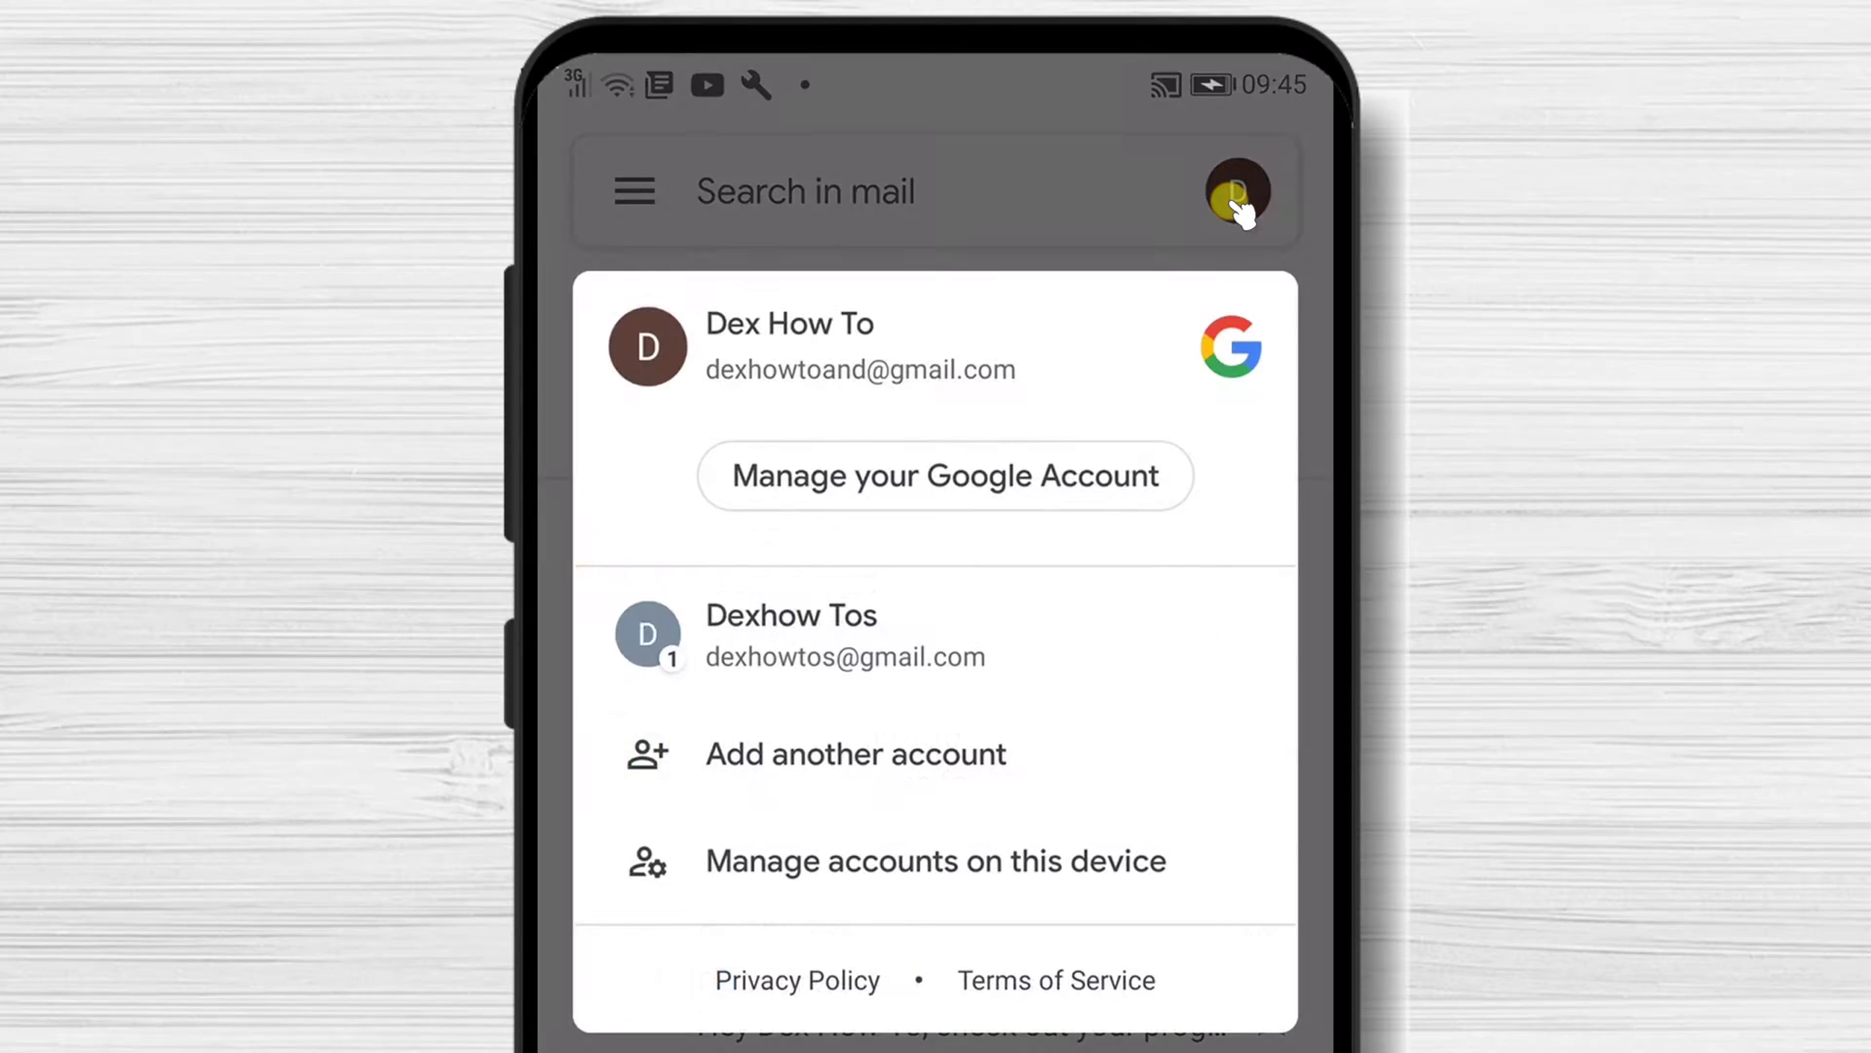
pyautogui.moveTo(918, 782)
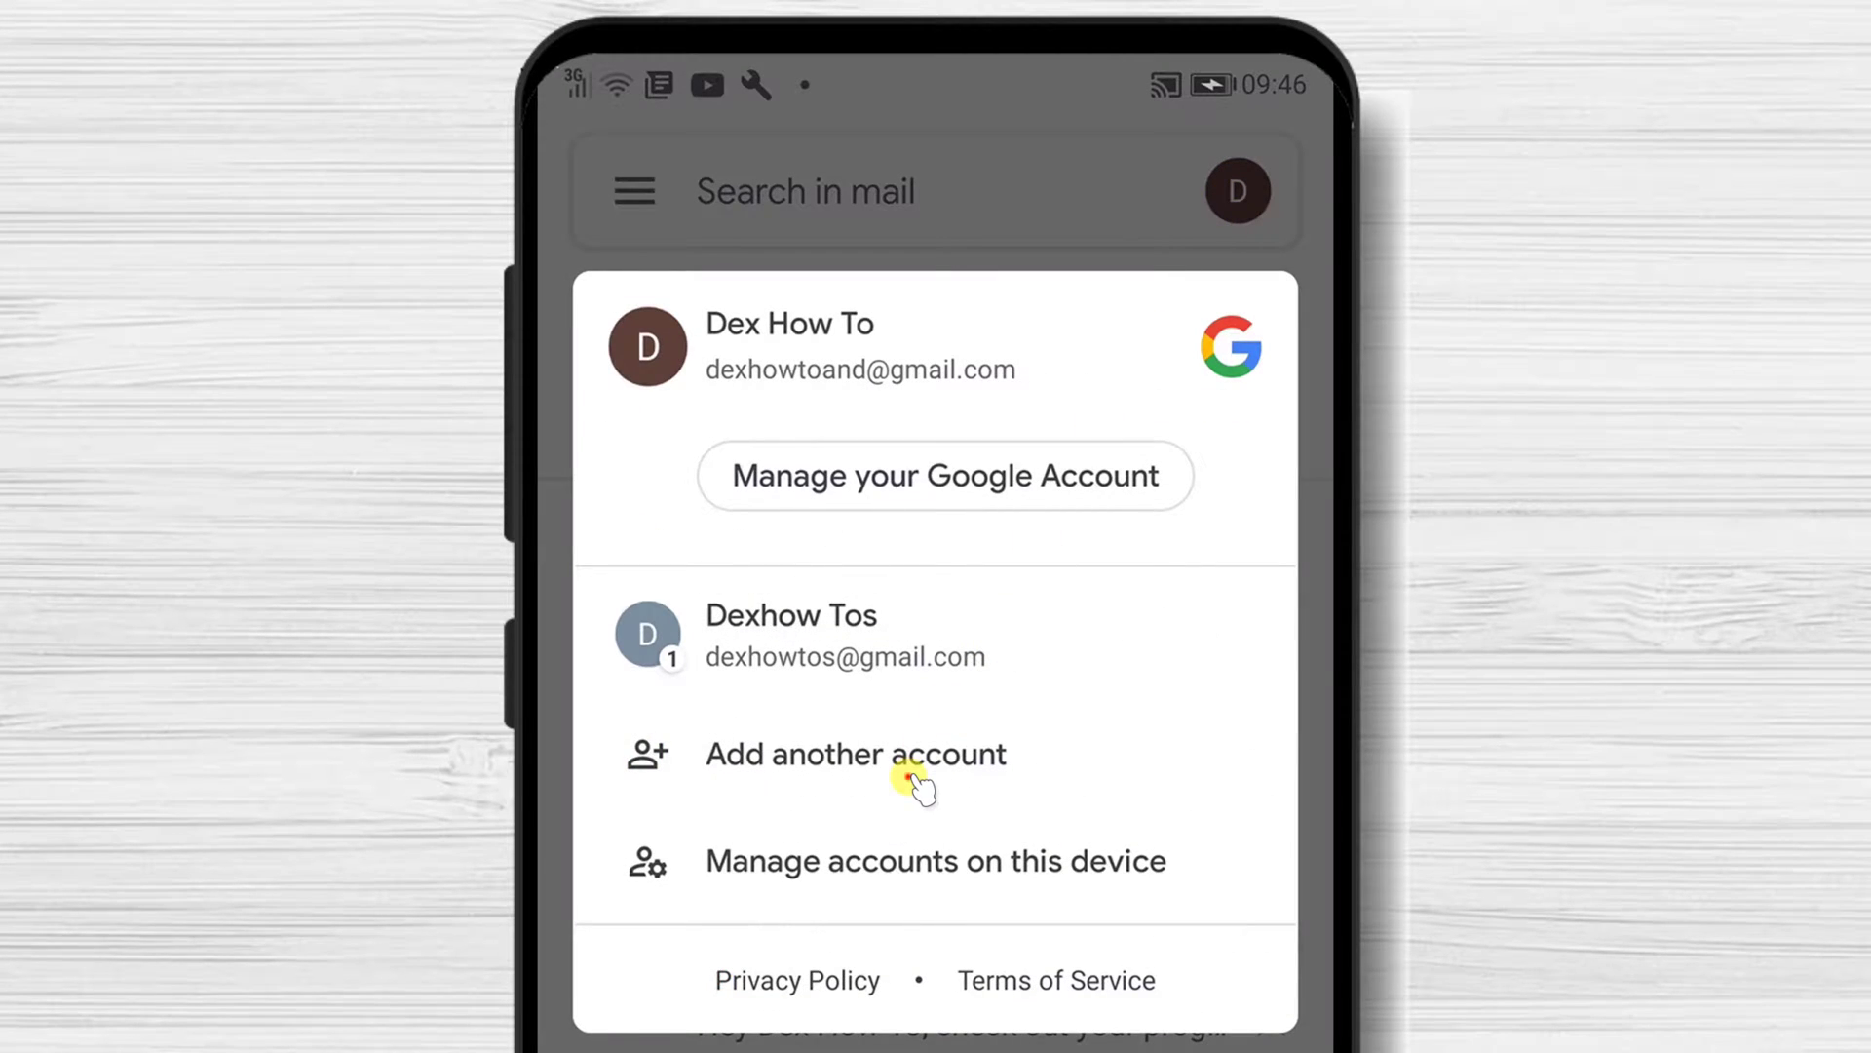
pyautogui.click(854, 753)
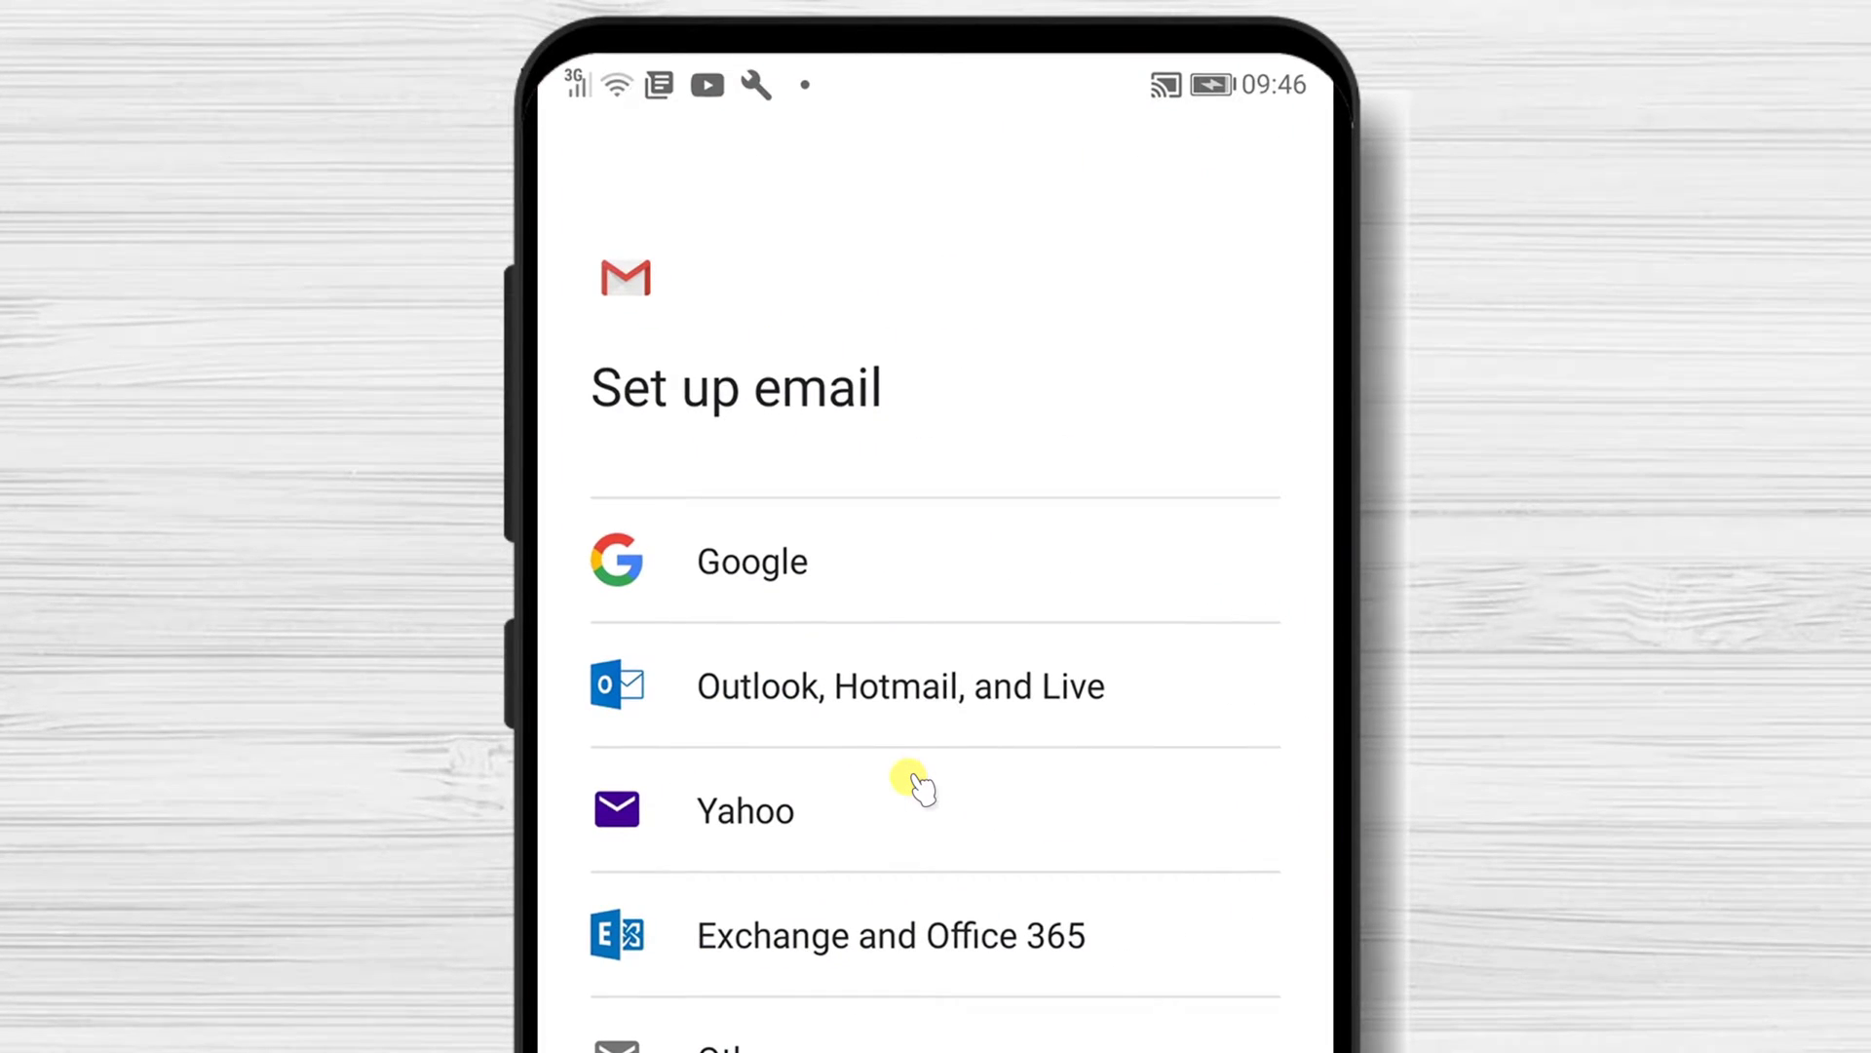
# Step: Choose Google as provider and Create account, reaching the Create a Google Account name form
pyautogui.click(752, 561)
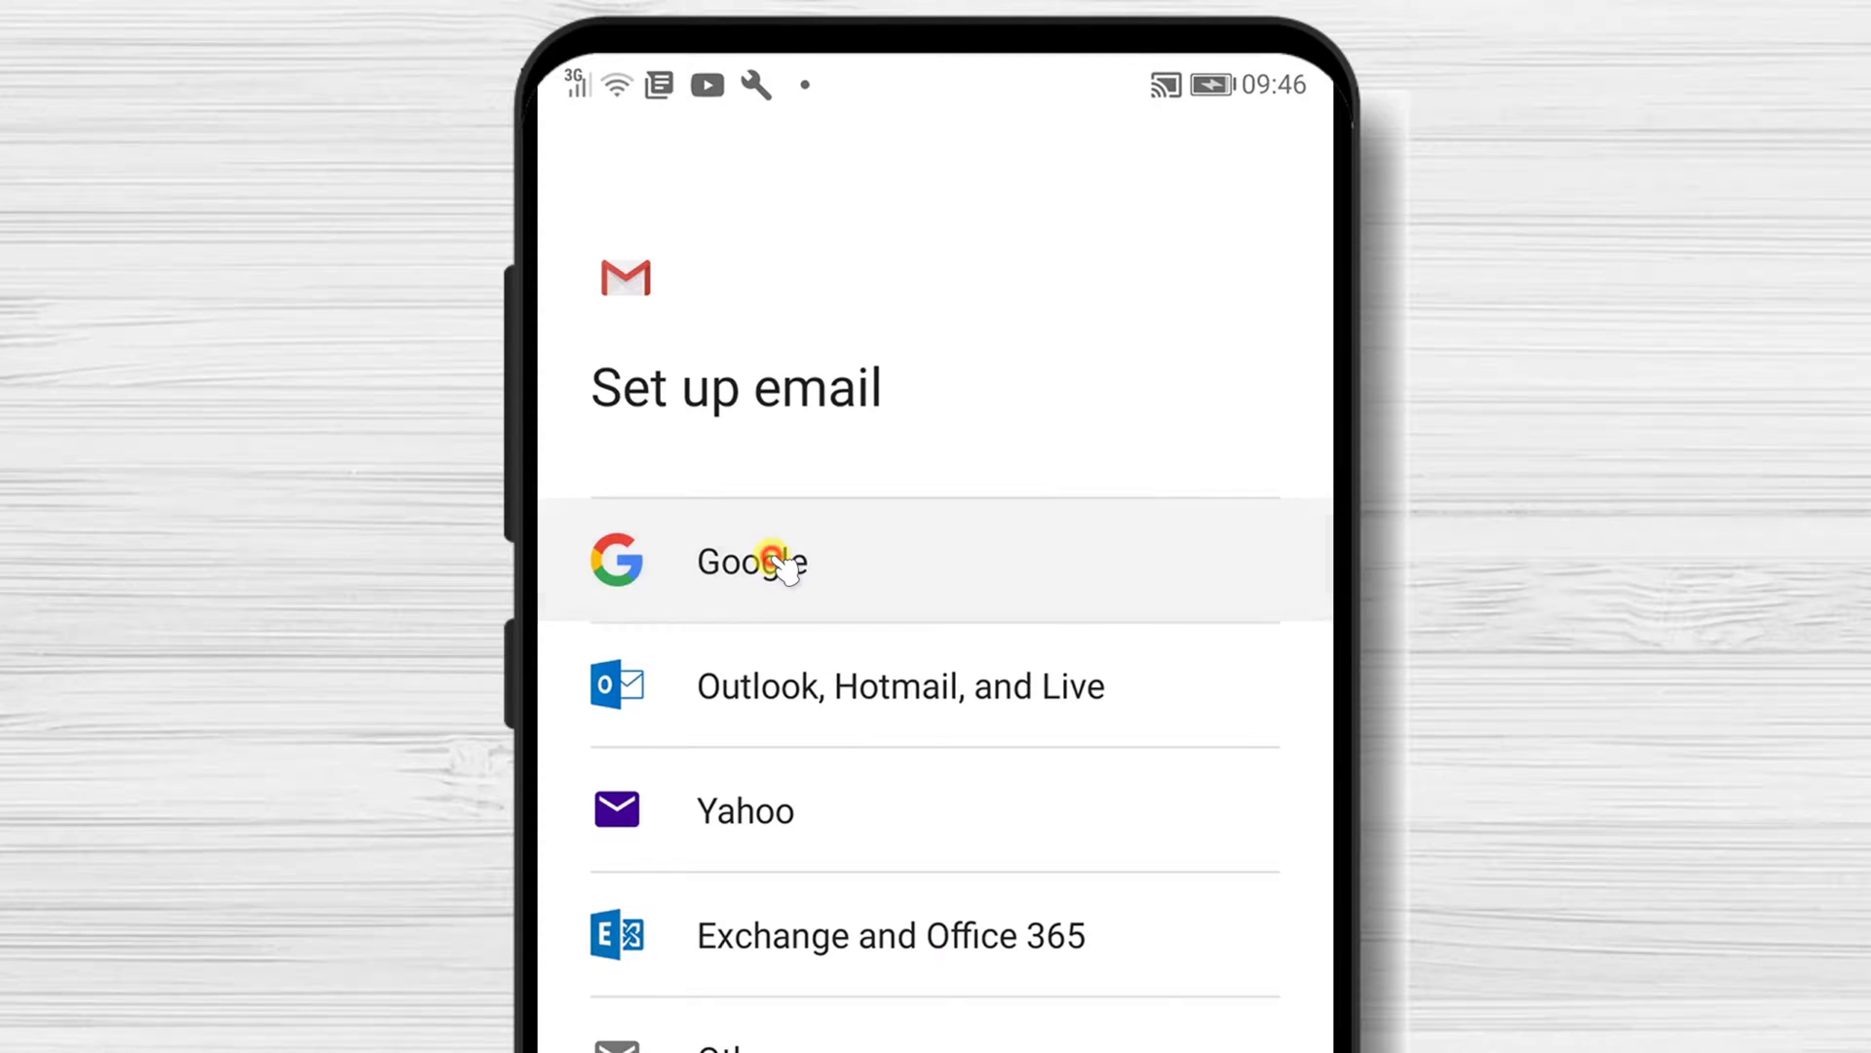
pyautogui.click(750, 561)
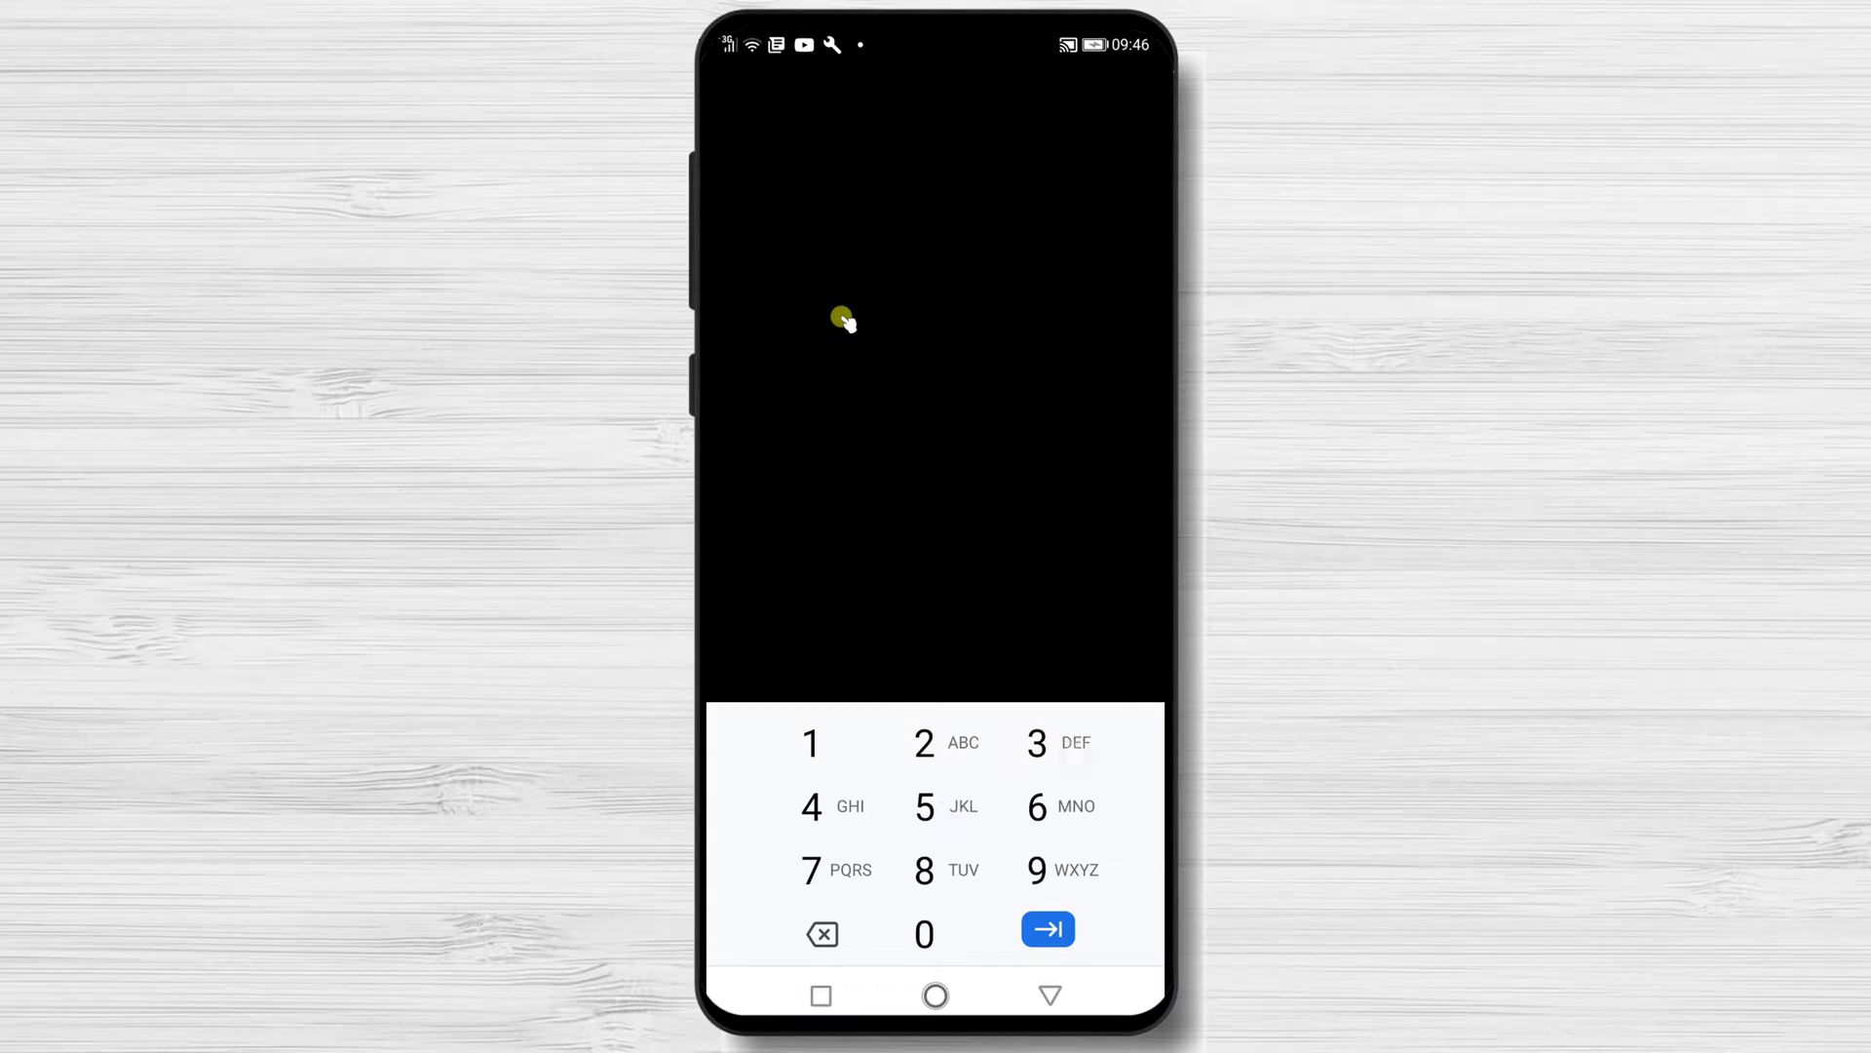
pyautogui.click(1047, 928)
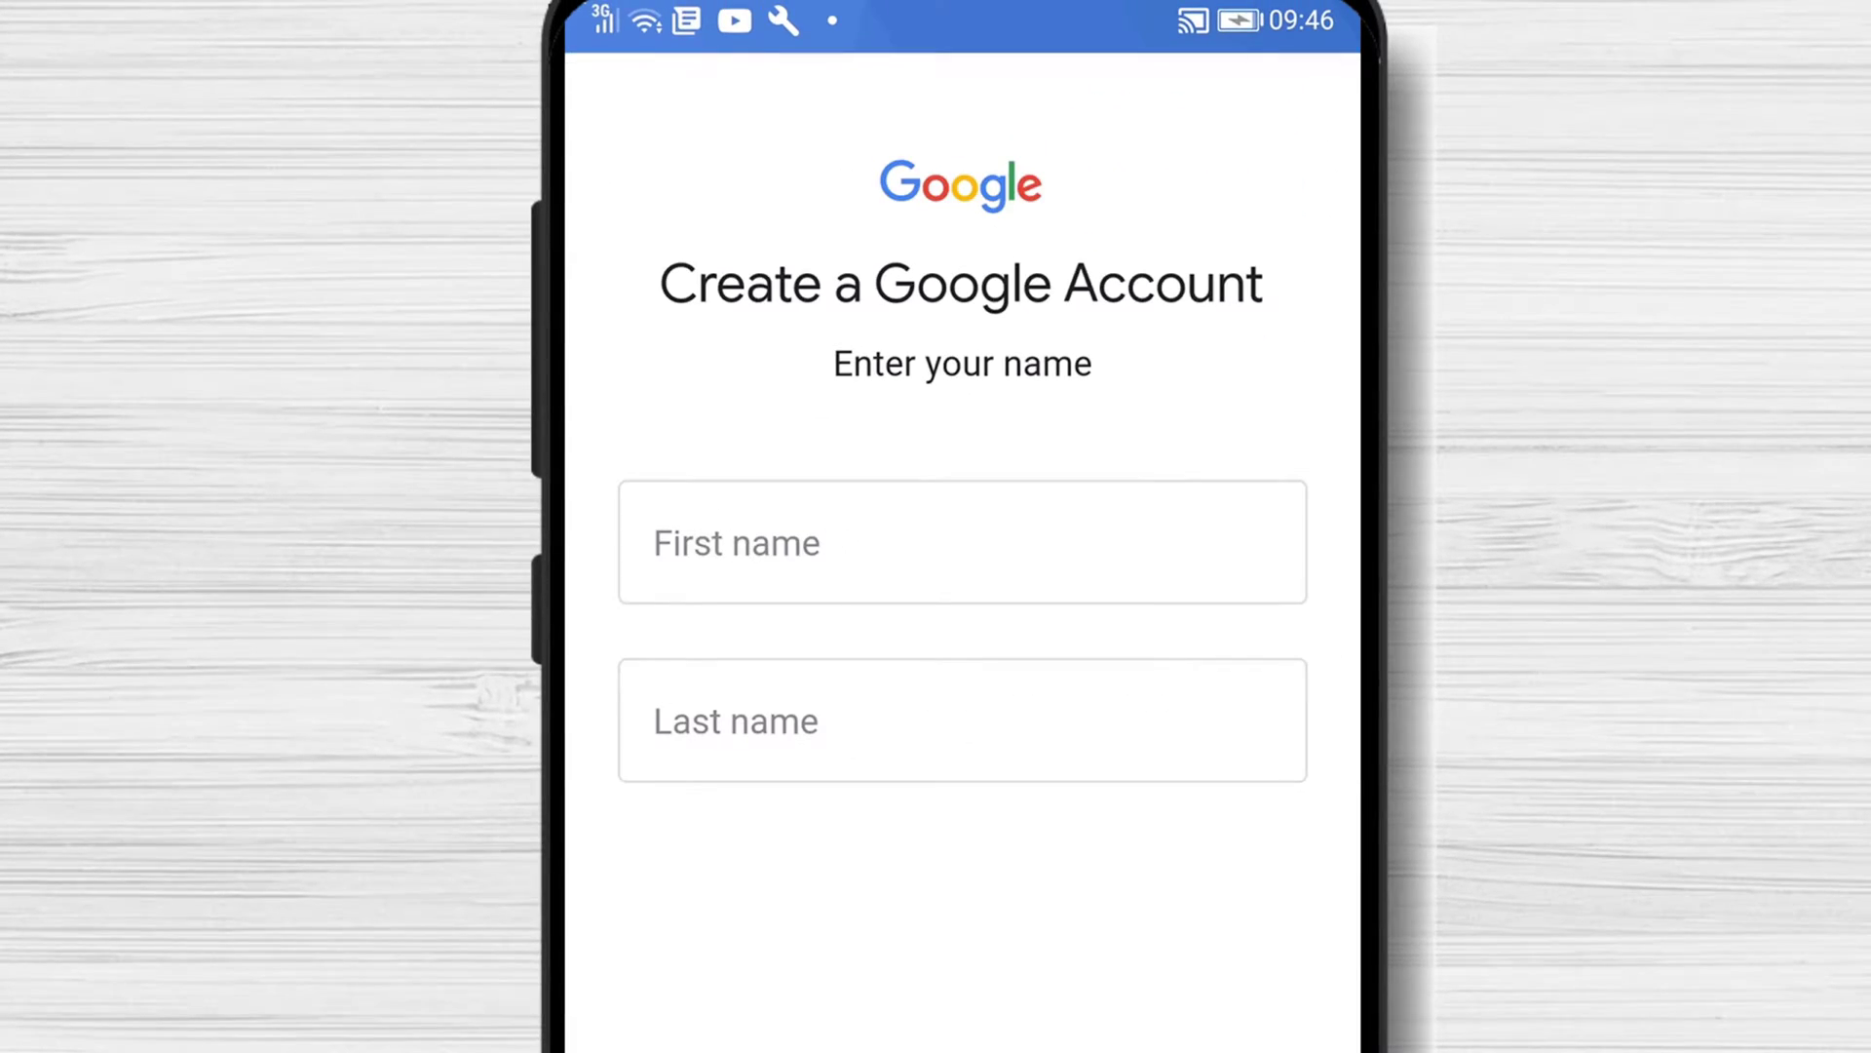
# Step: Enter the first name 'To' and last name, then continue to Basic information
pyautogui.click(961, 540)
pyautogui.write('Dexhow')
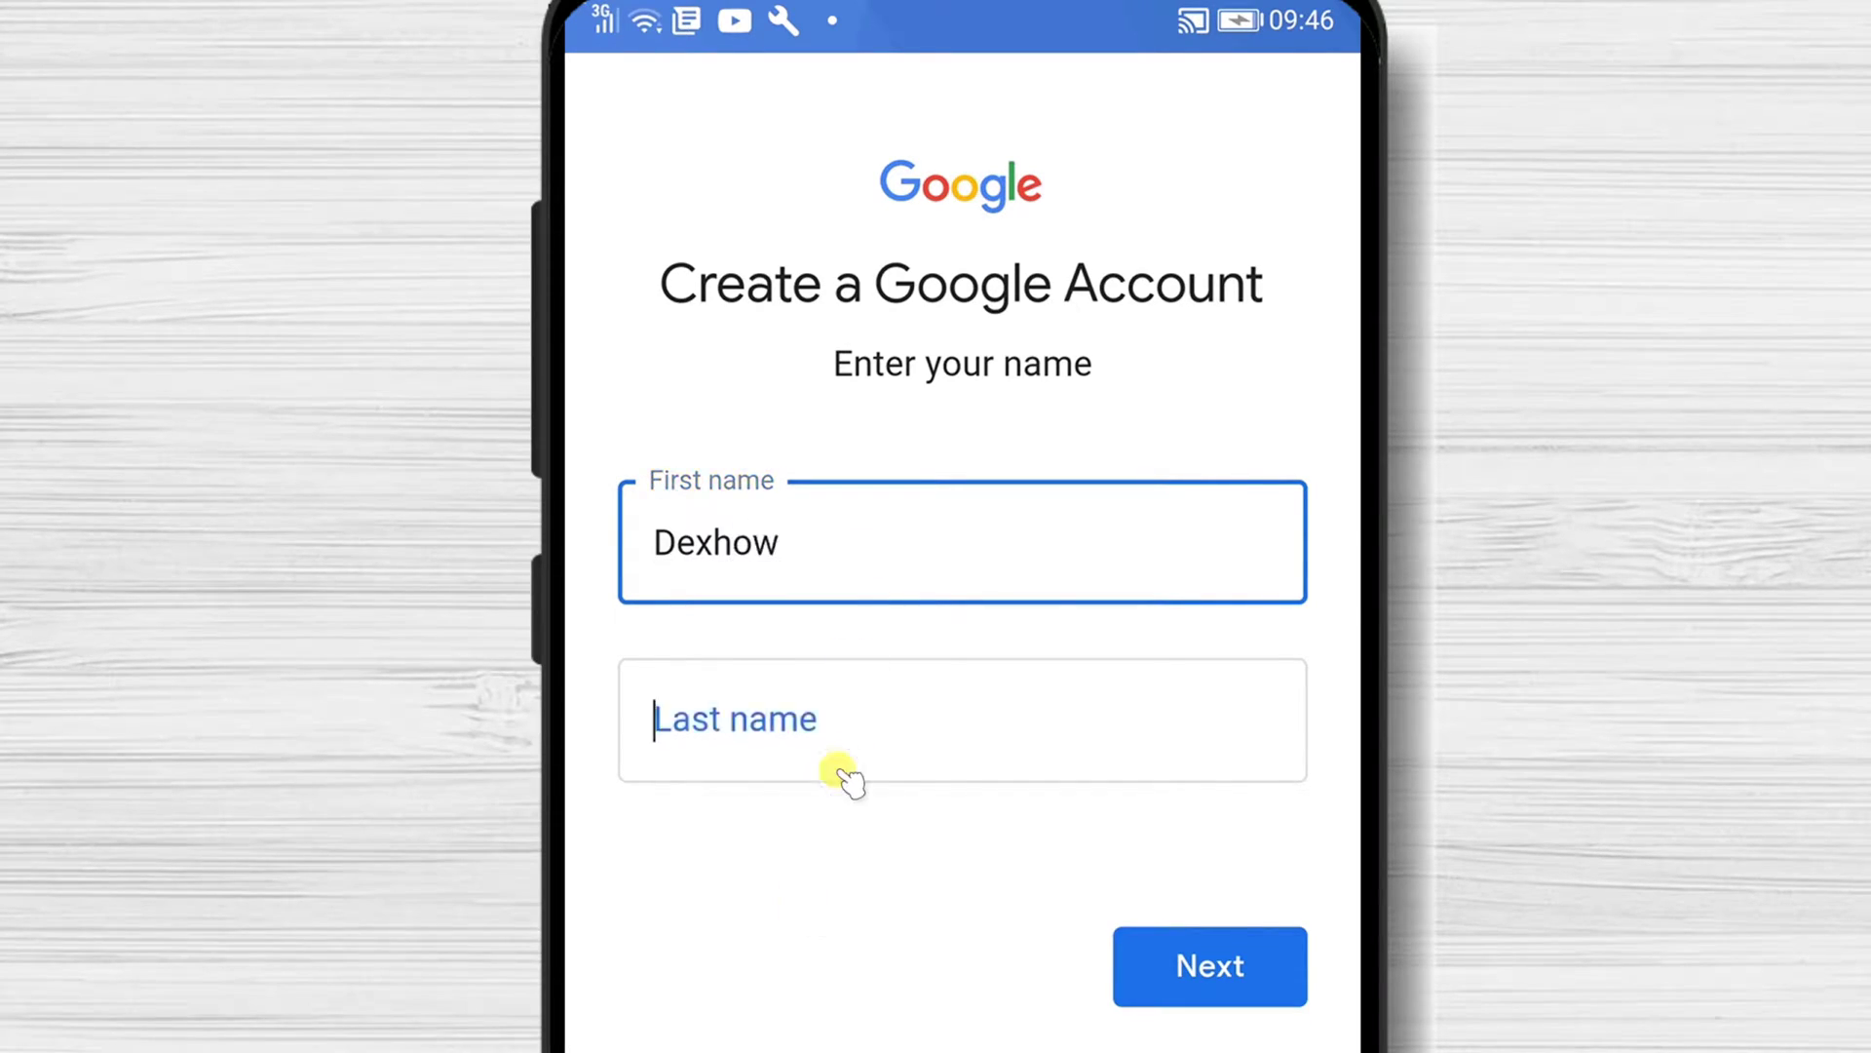
pyautogui.write('To')
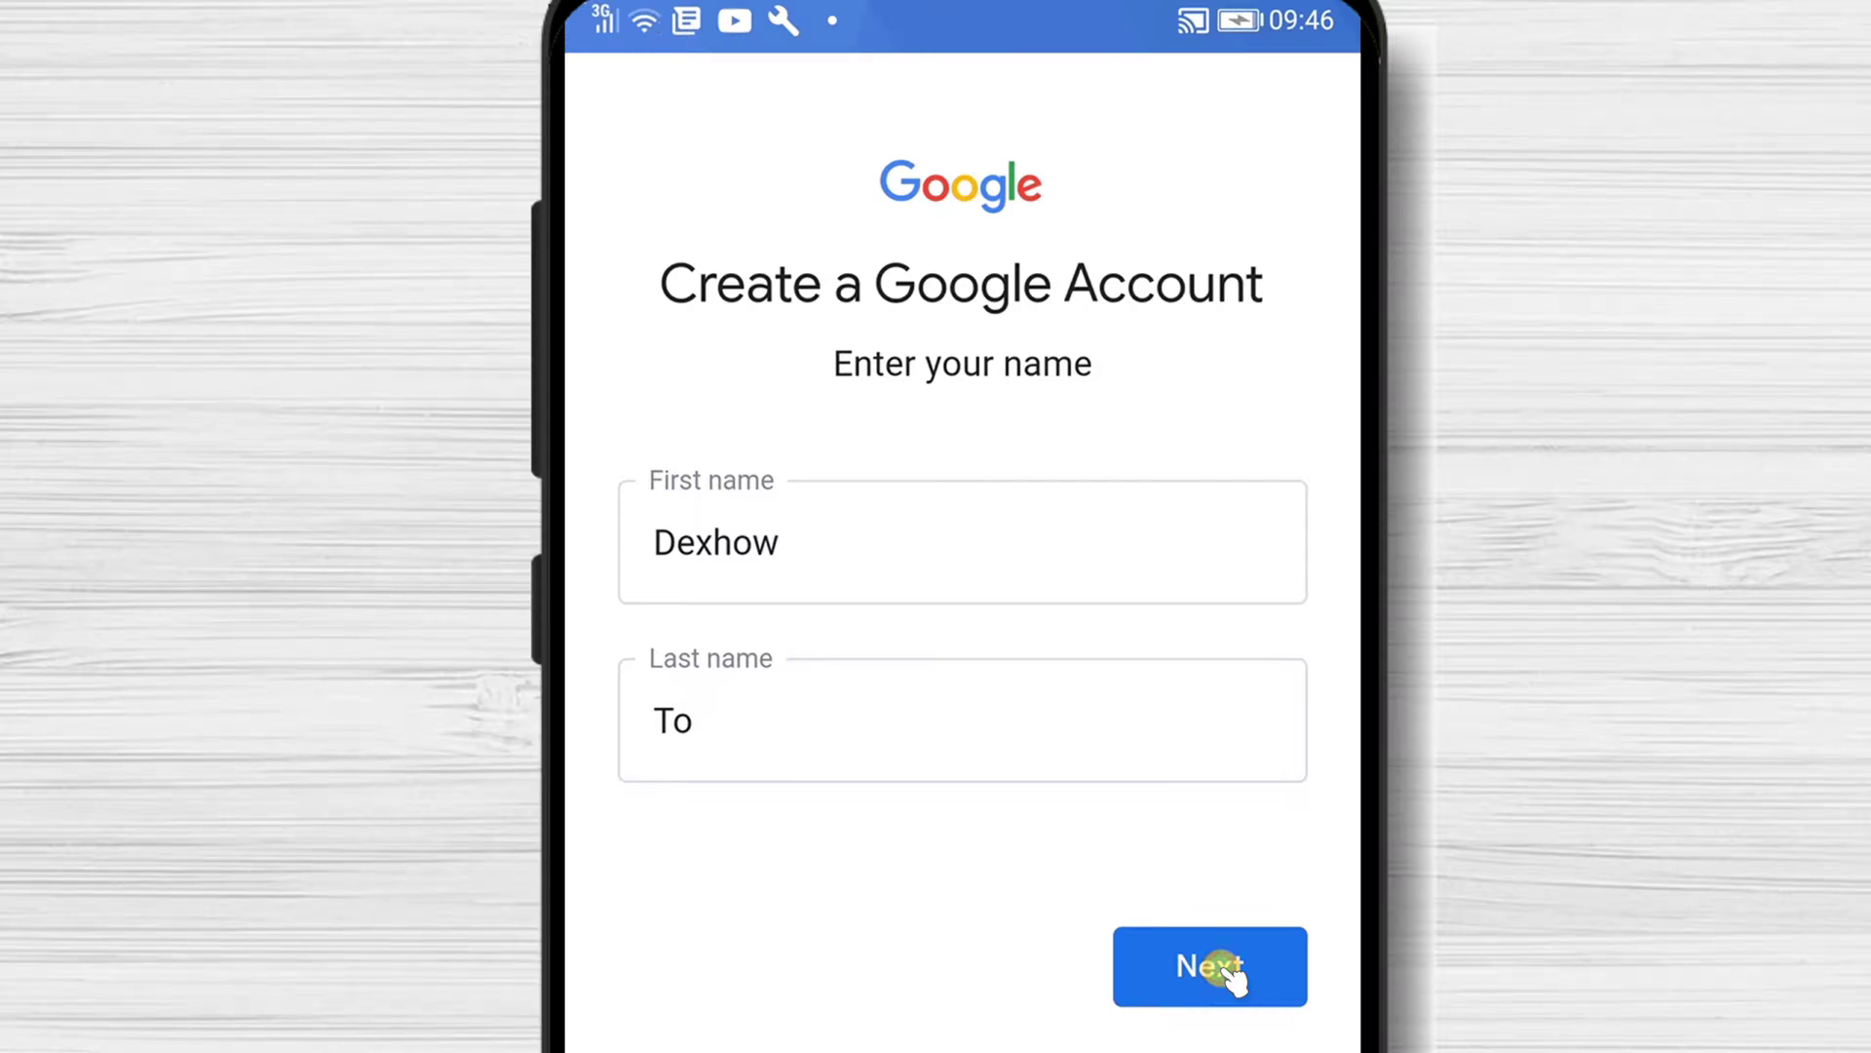
pyautogui.click(1209, 965)
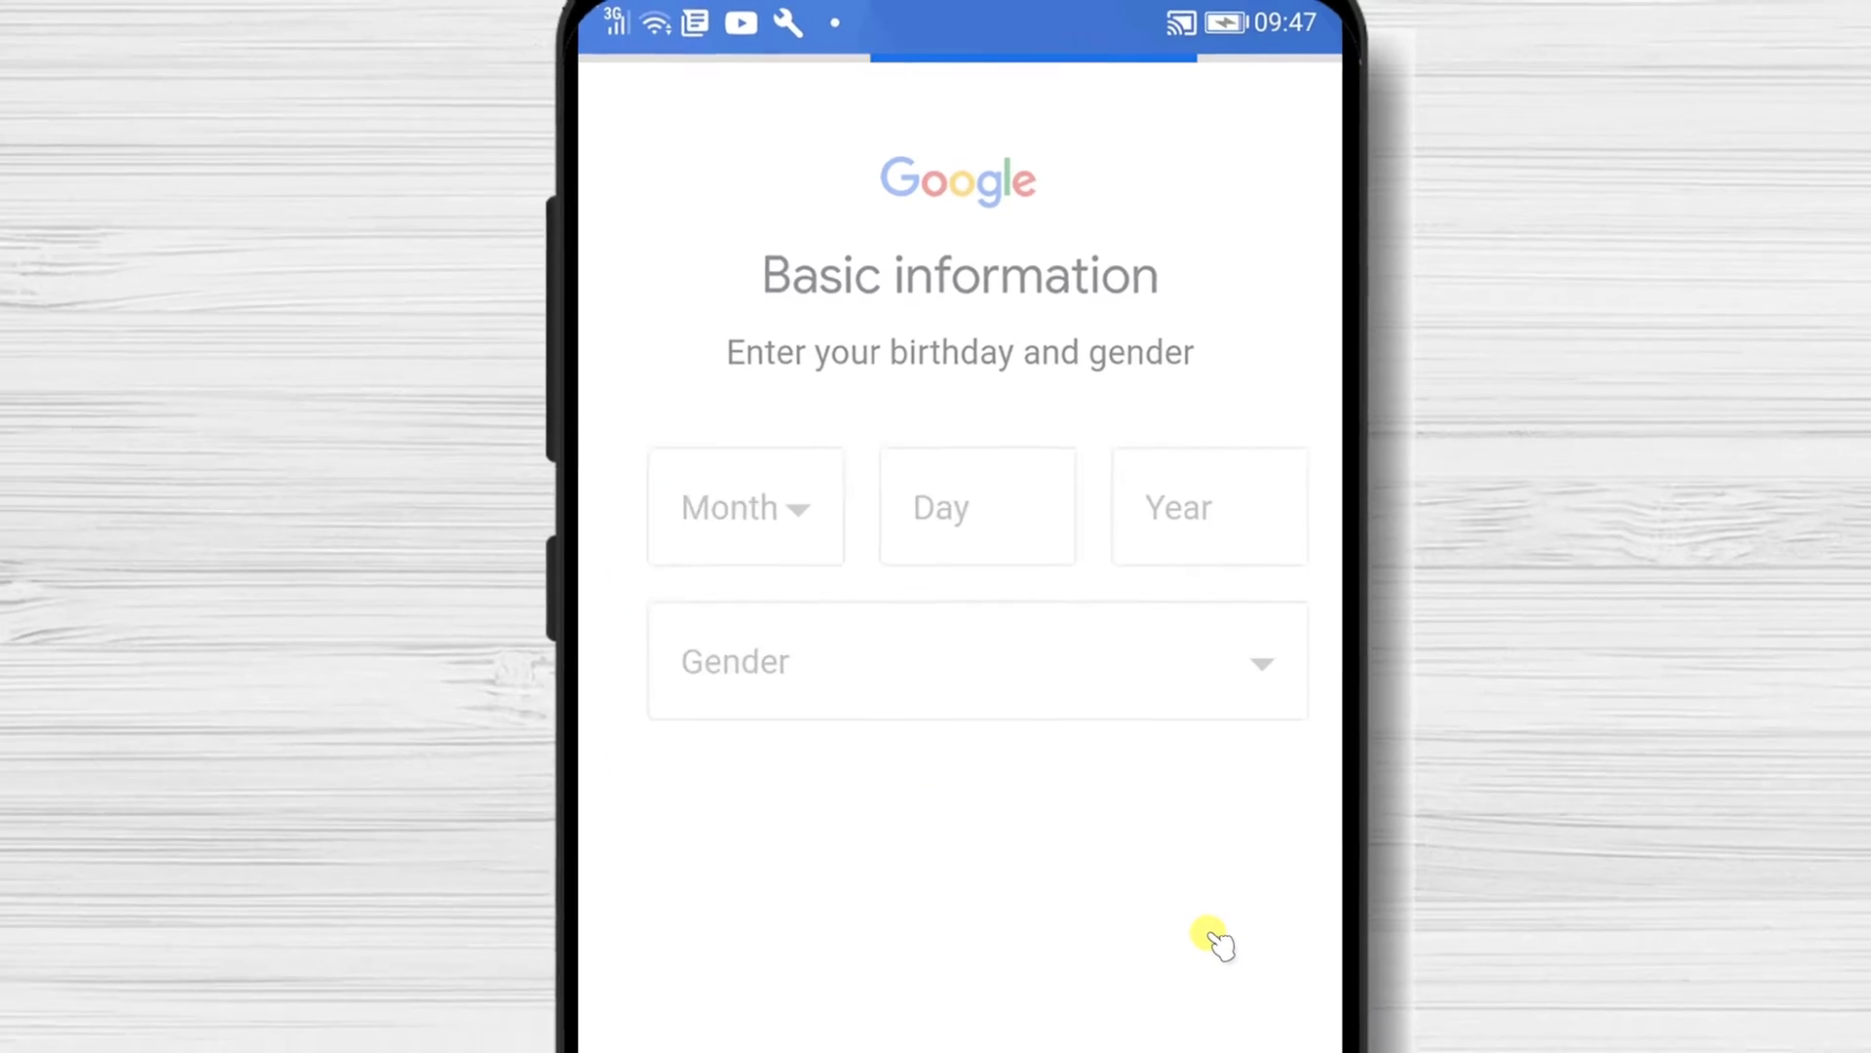
# Step: Fill in a birthday of day 01, year 1980 with gender Rather not say and continue
pyautogui.click(744, 507)
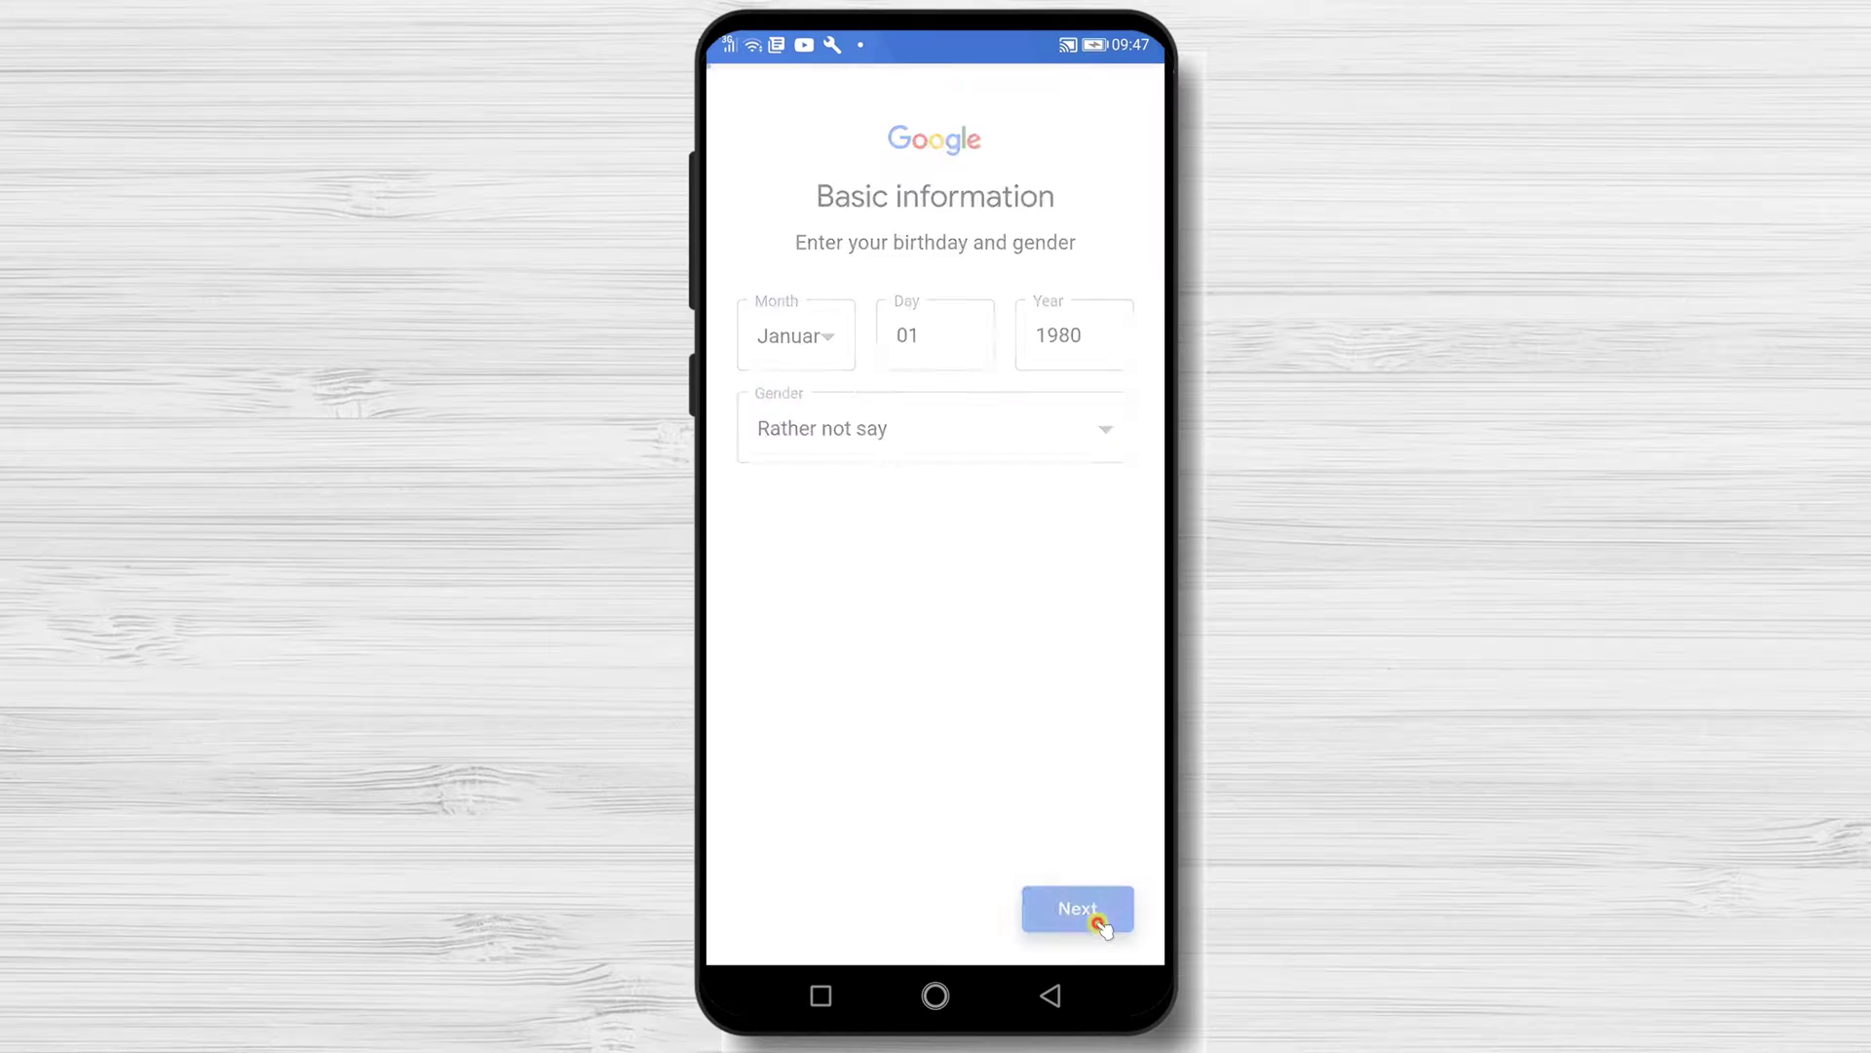
pyautogui.click(1076, 908)
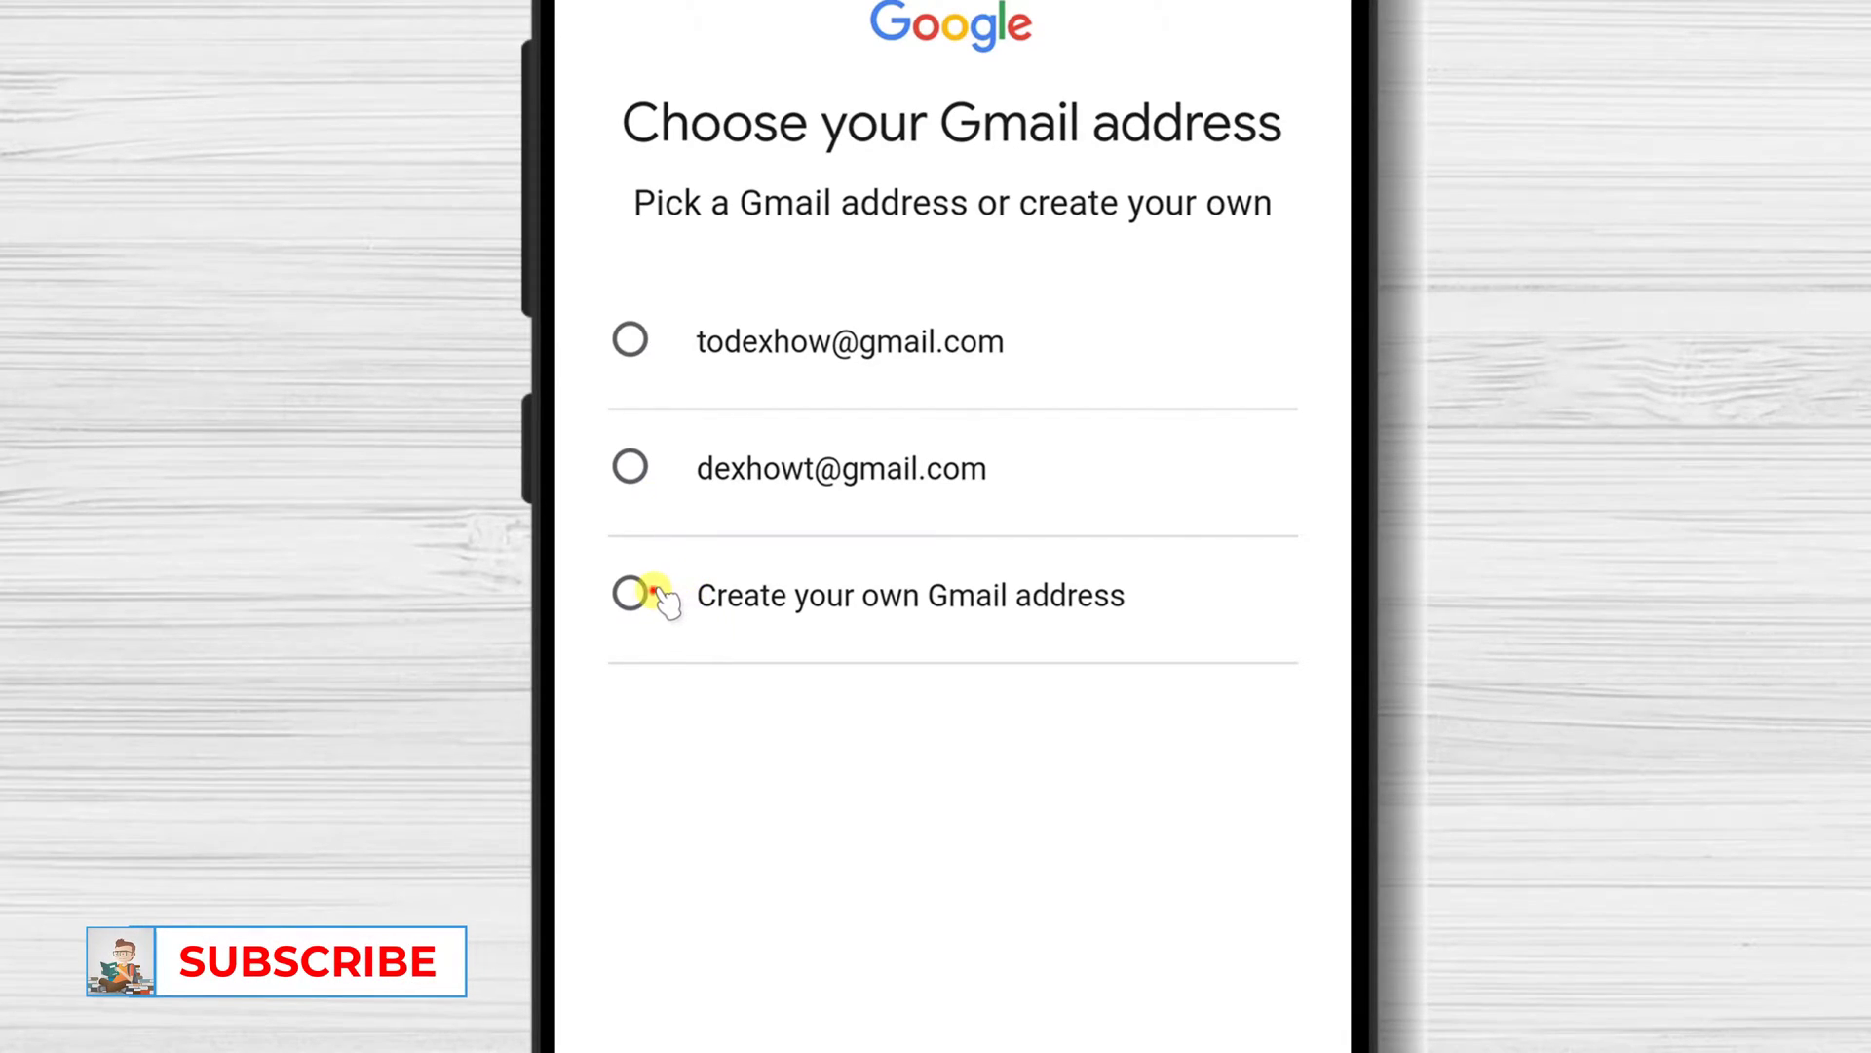
# Step: Create the custom Gmail address 'wtodo' with a confirmed password and continue to the phone step
pyautogui.click(630, 595)
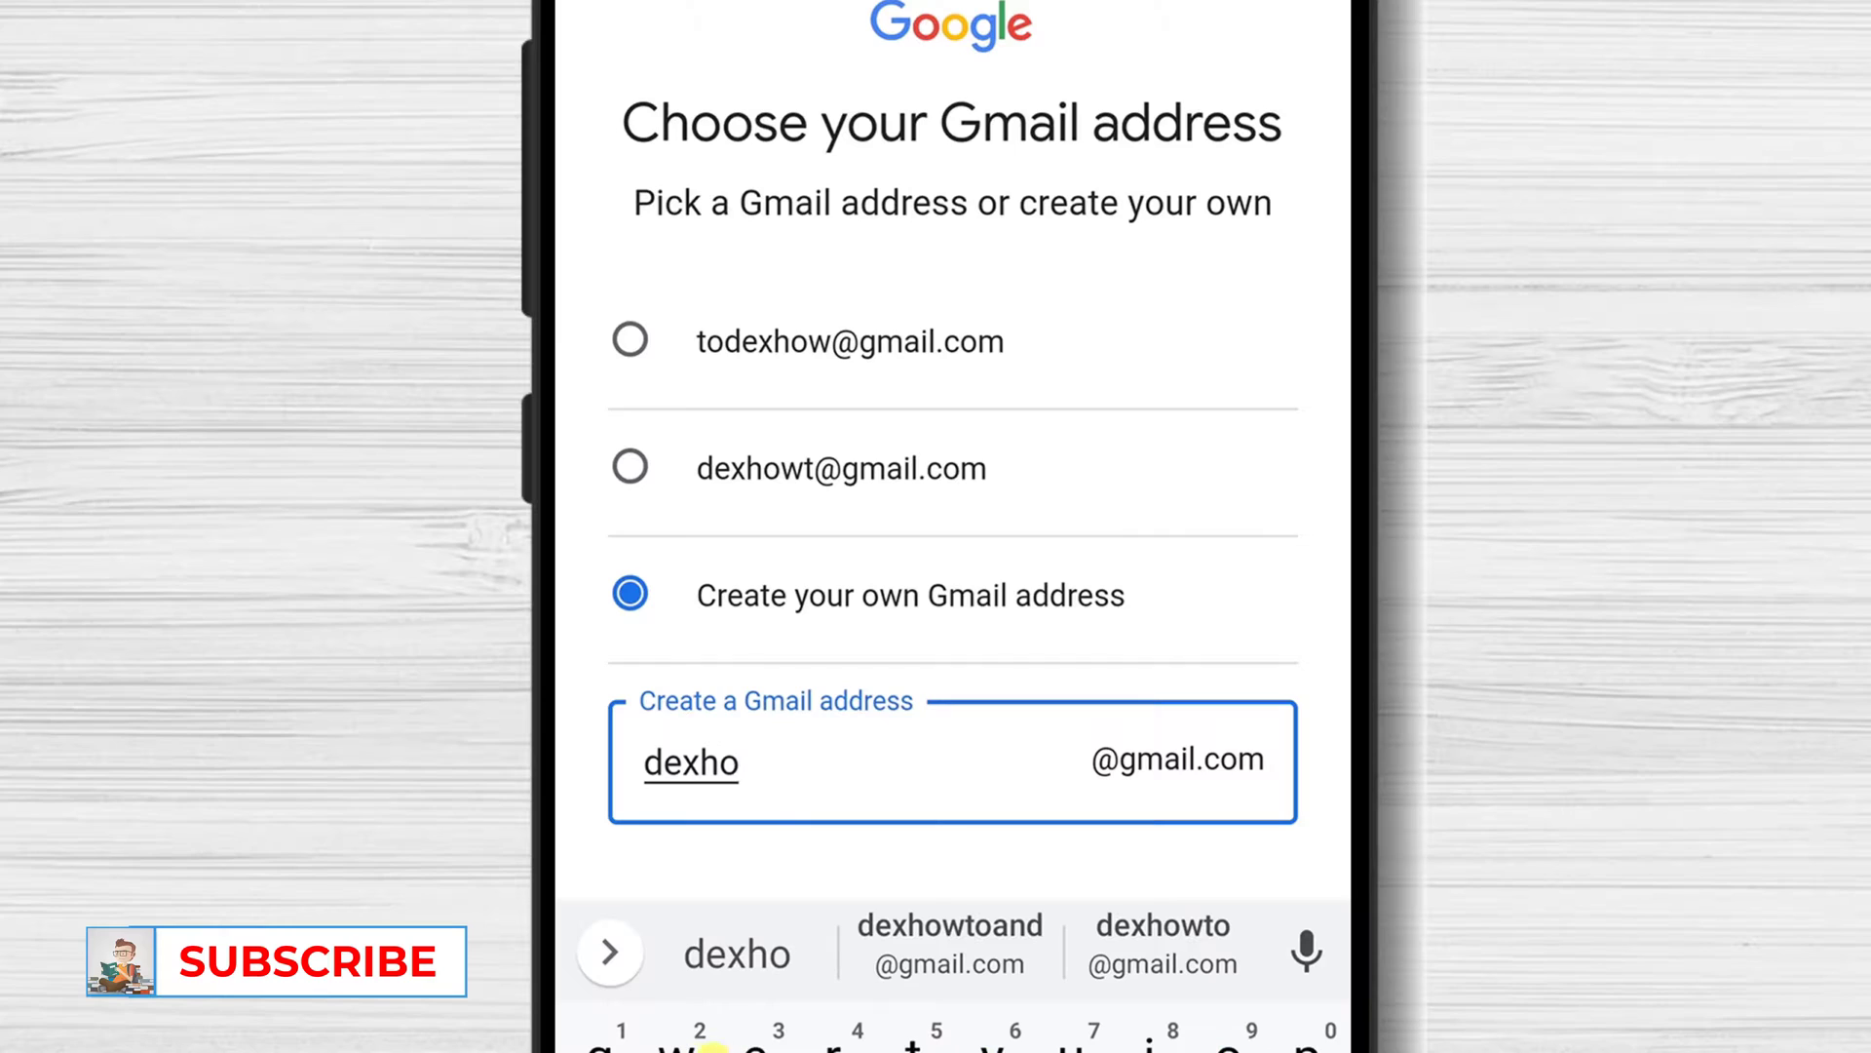
pyautogui.write('wtodo')
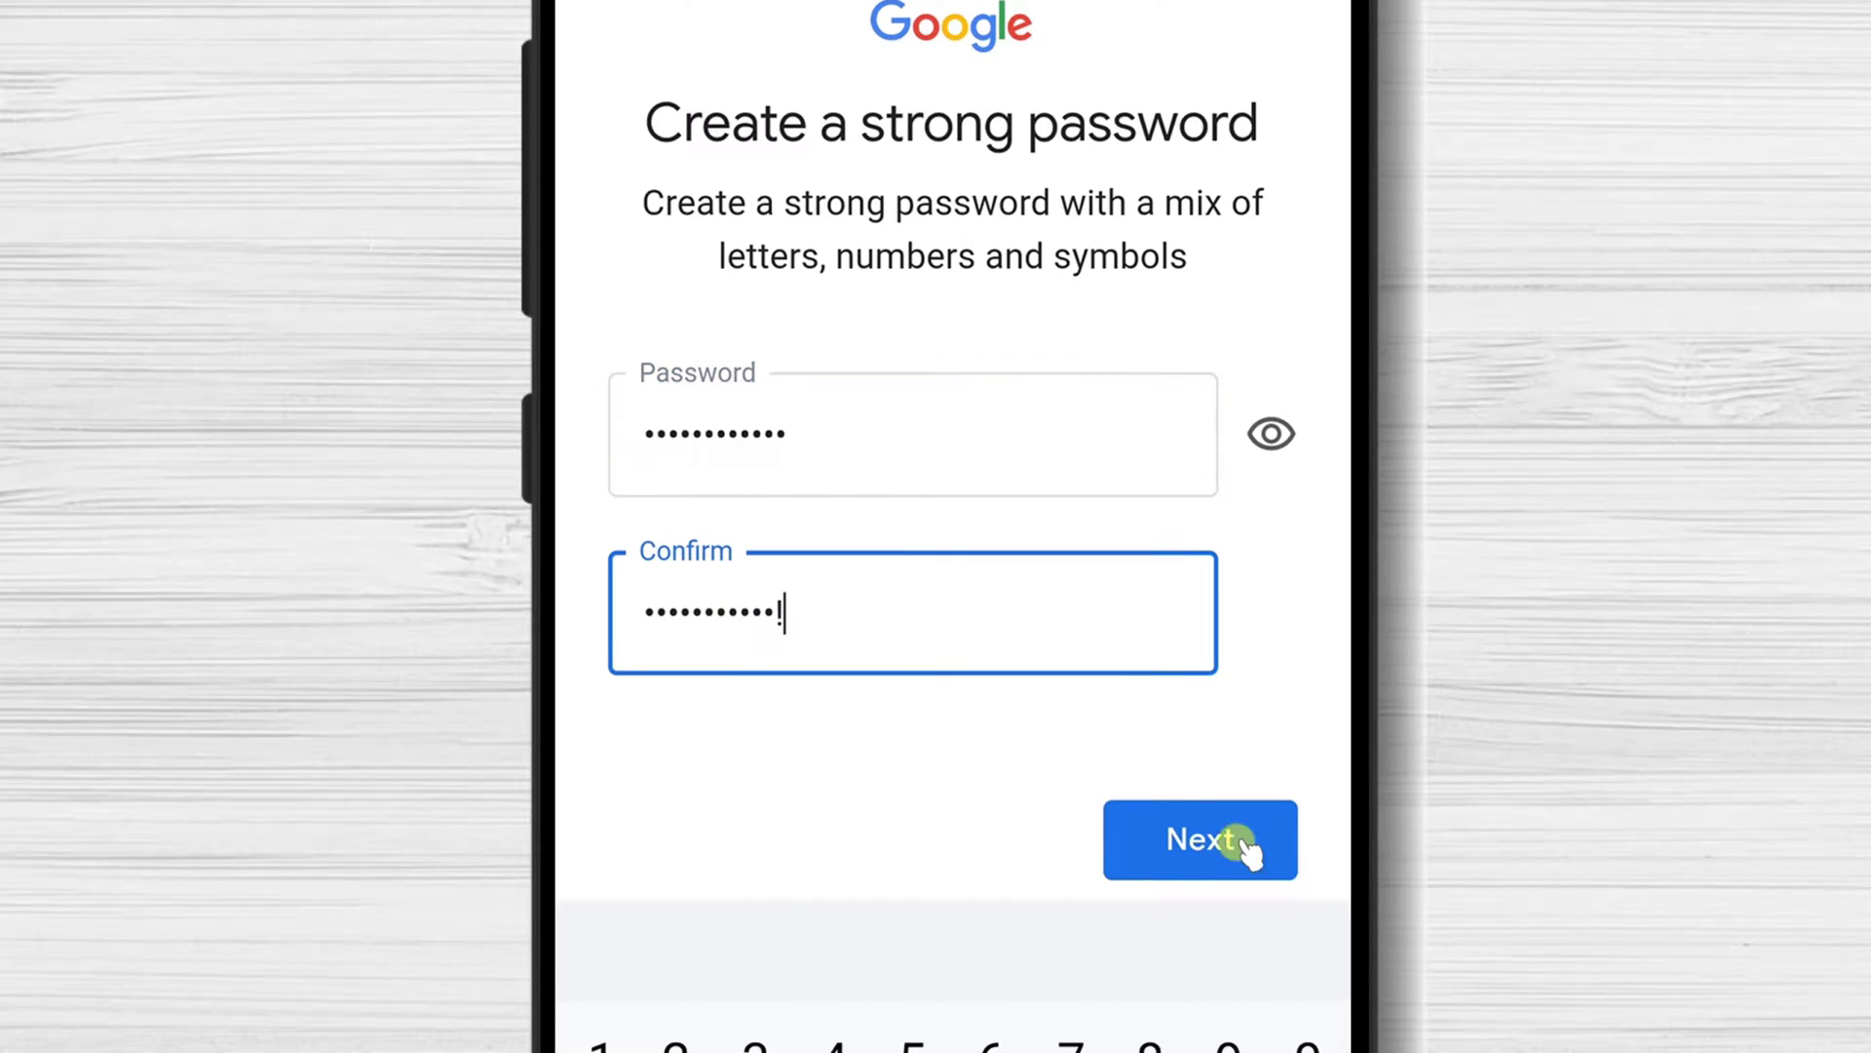
pyautogui.click(1198, 838)
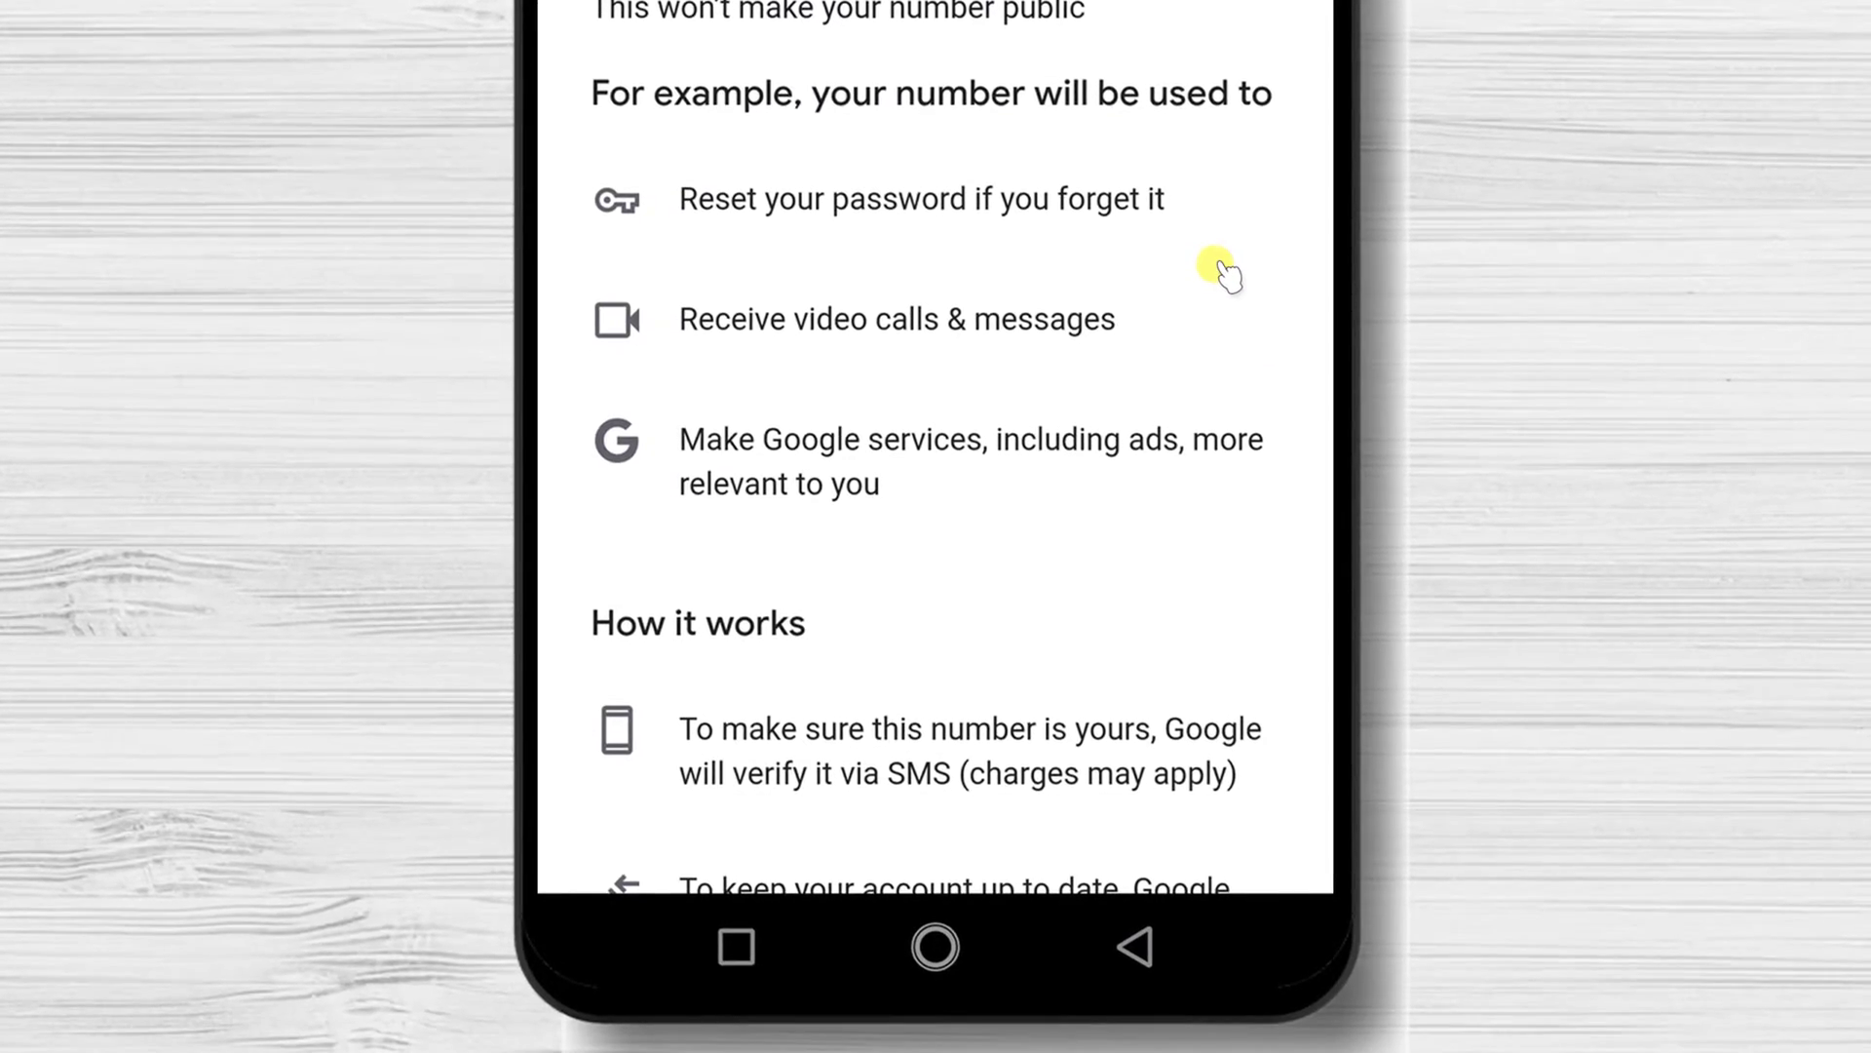
pyautogui.moveTo(1177, 339)
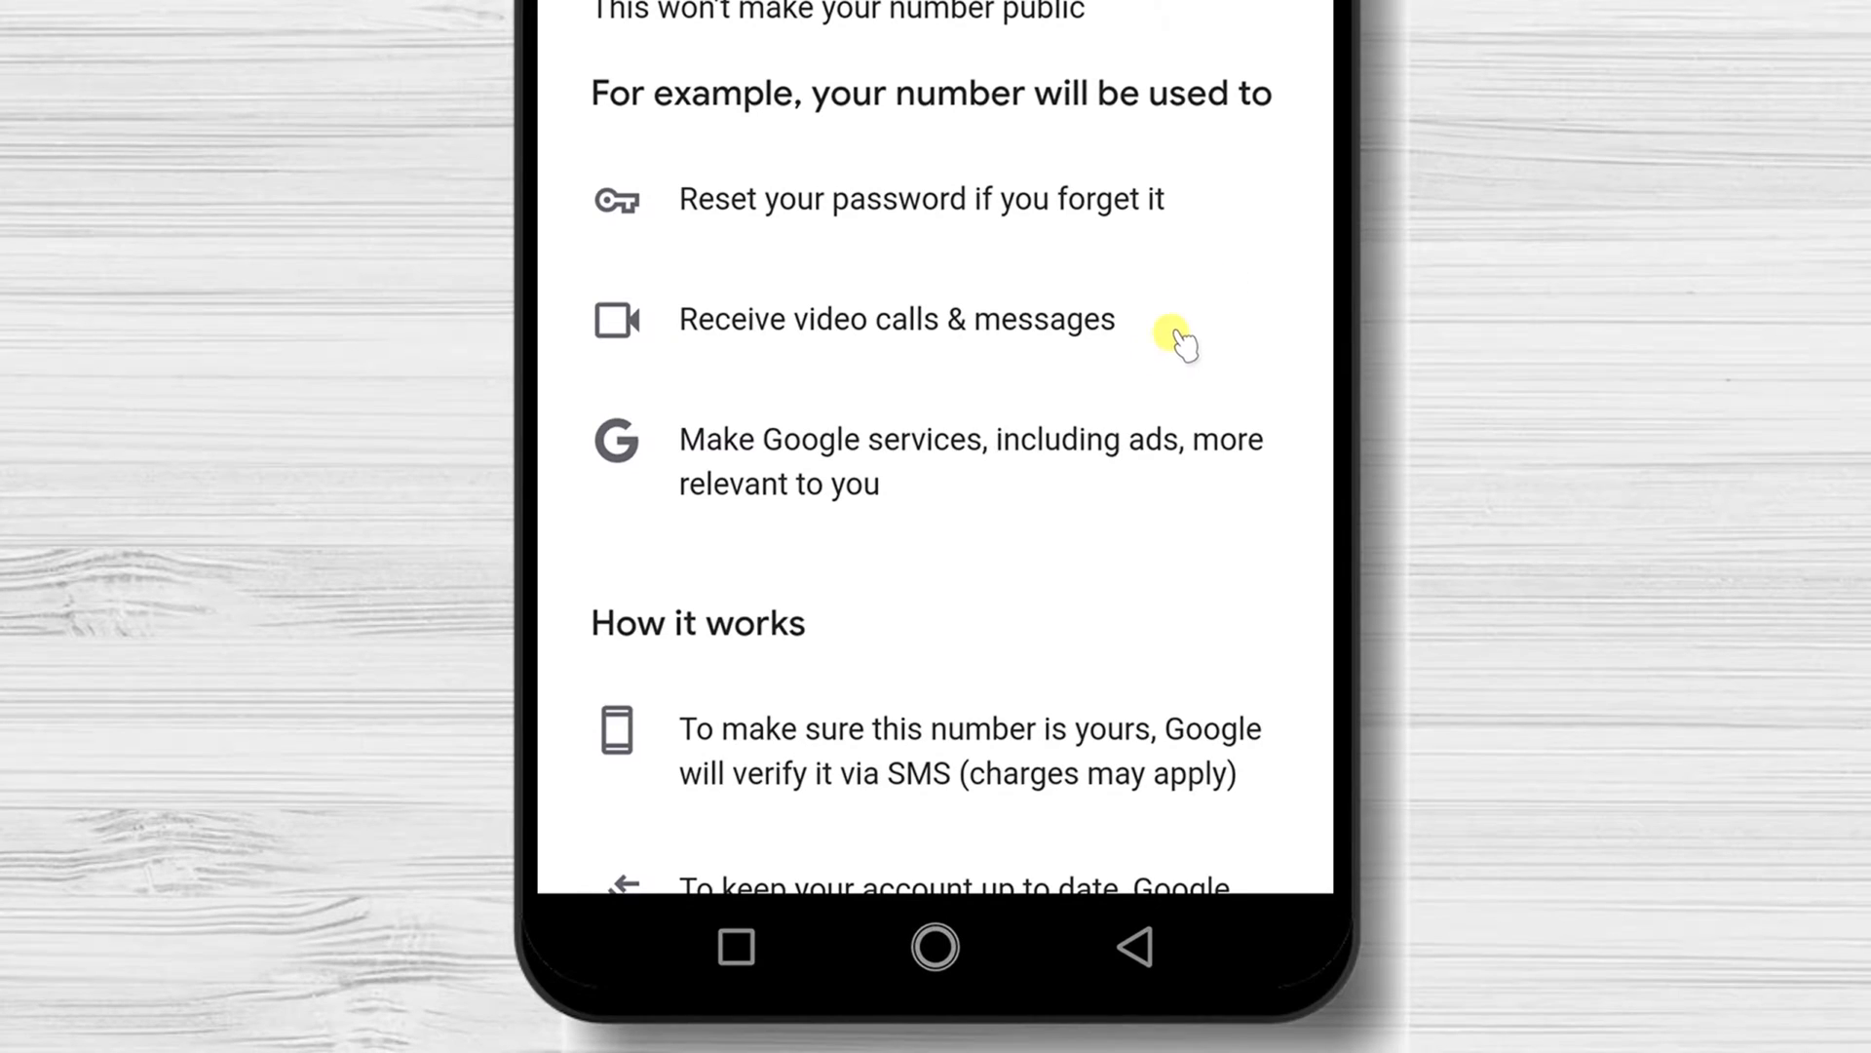
# Step: Agree to link the phone number via 'Yes, I'm in', reaching Privacy and Terms
pyautogui.scroll(-3)
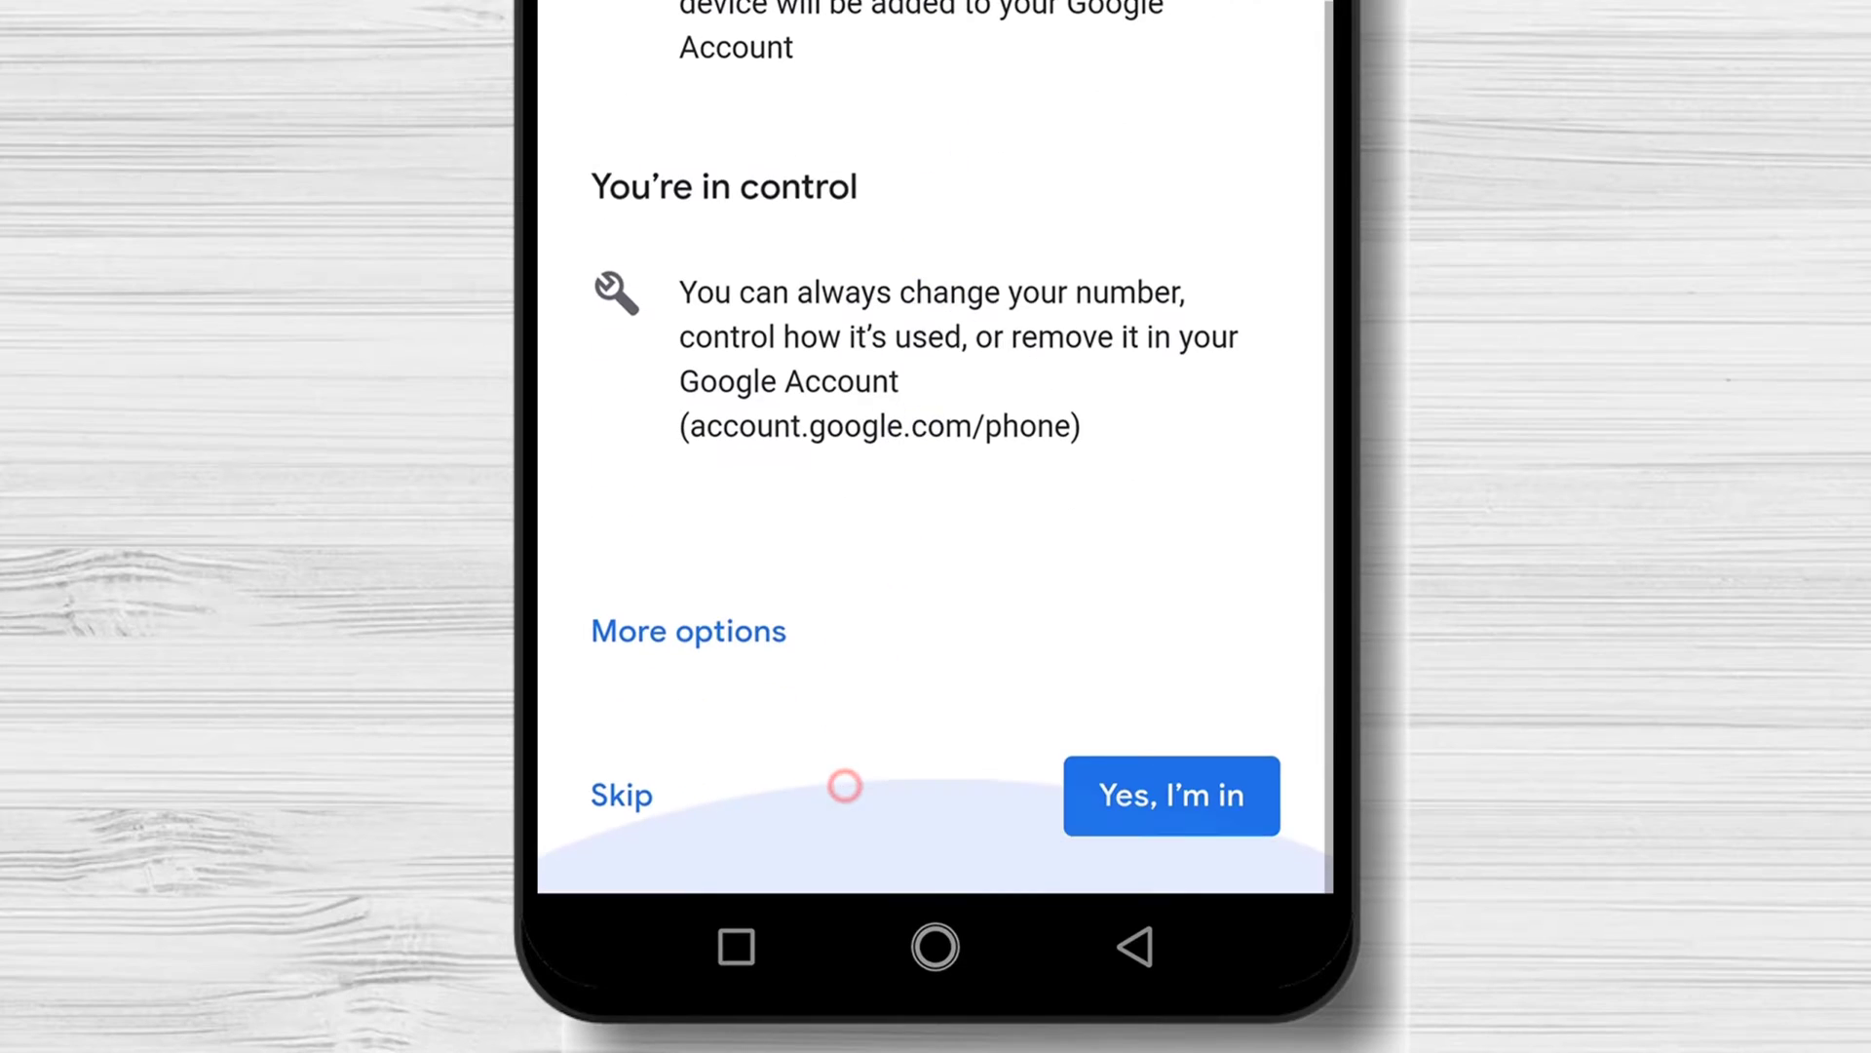
pyautogui.click(1172, 795)
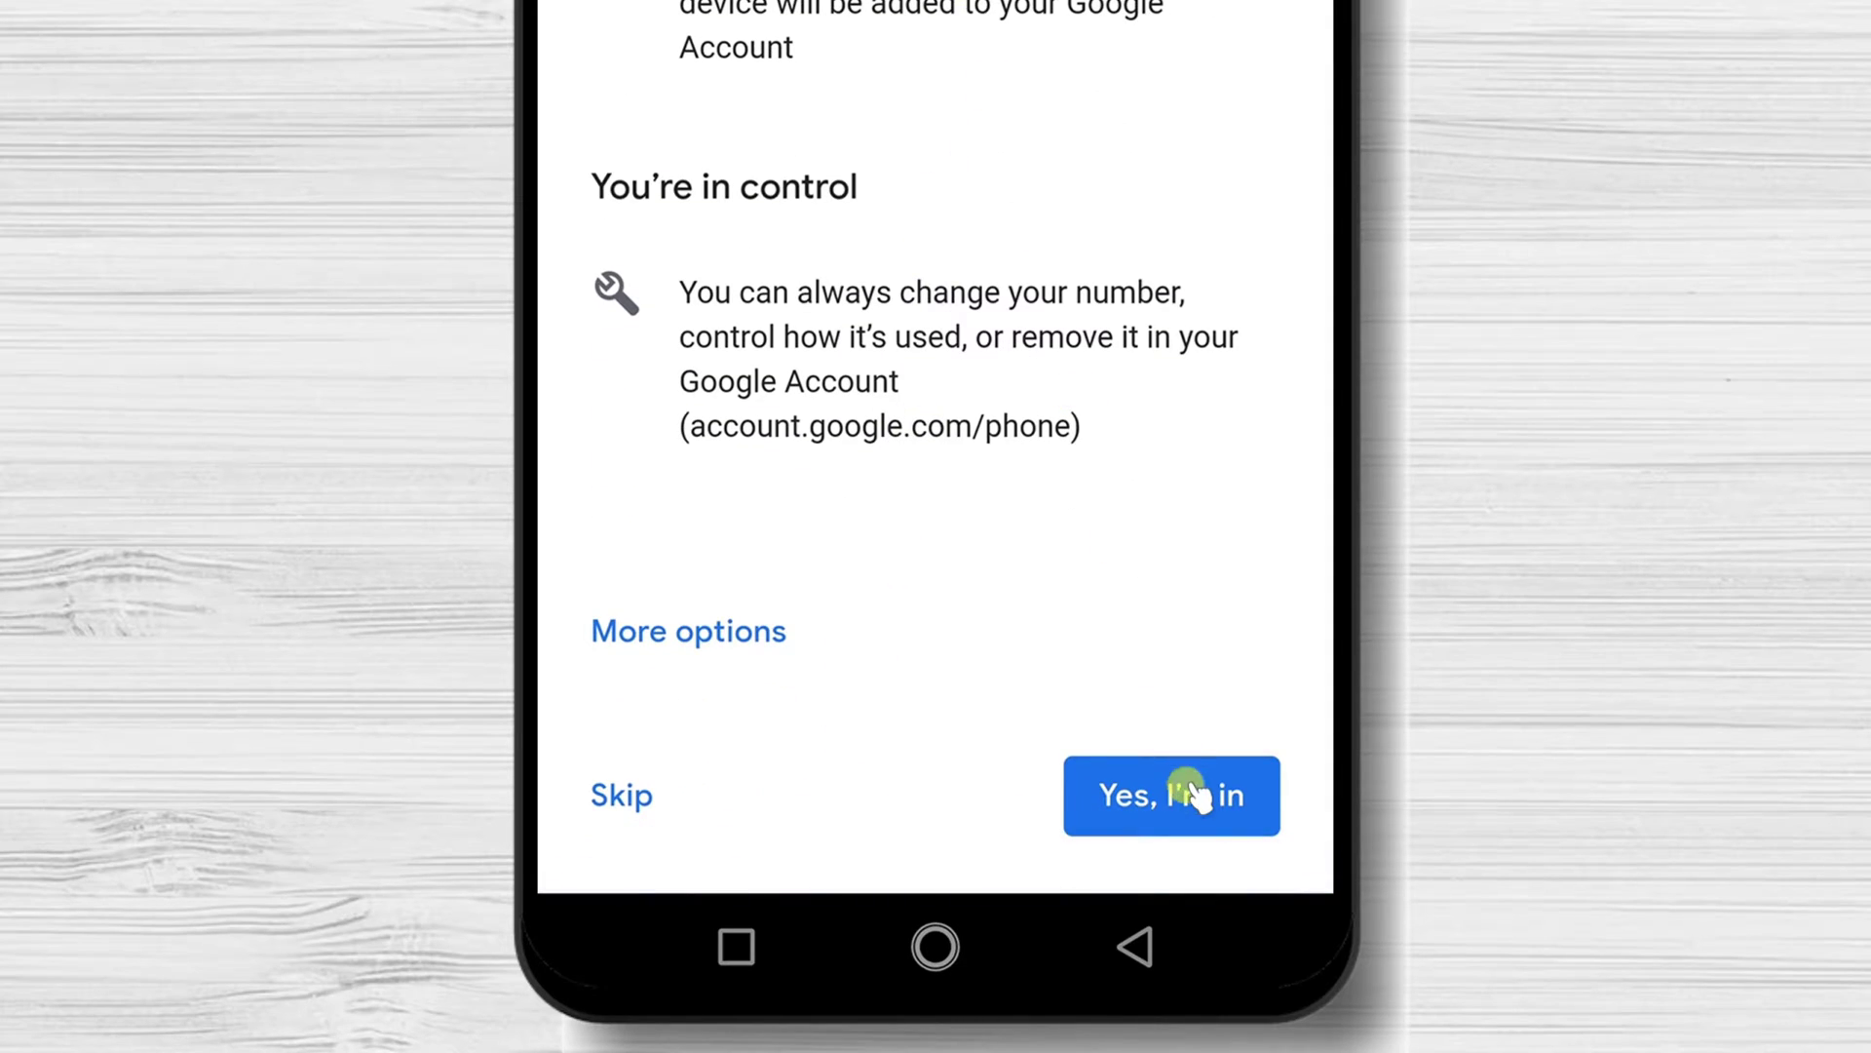
pyautogui.scroll(3)
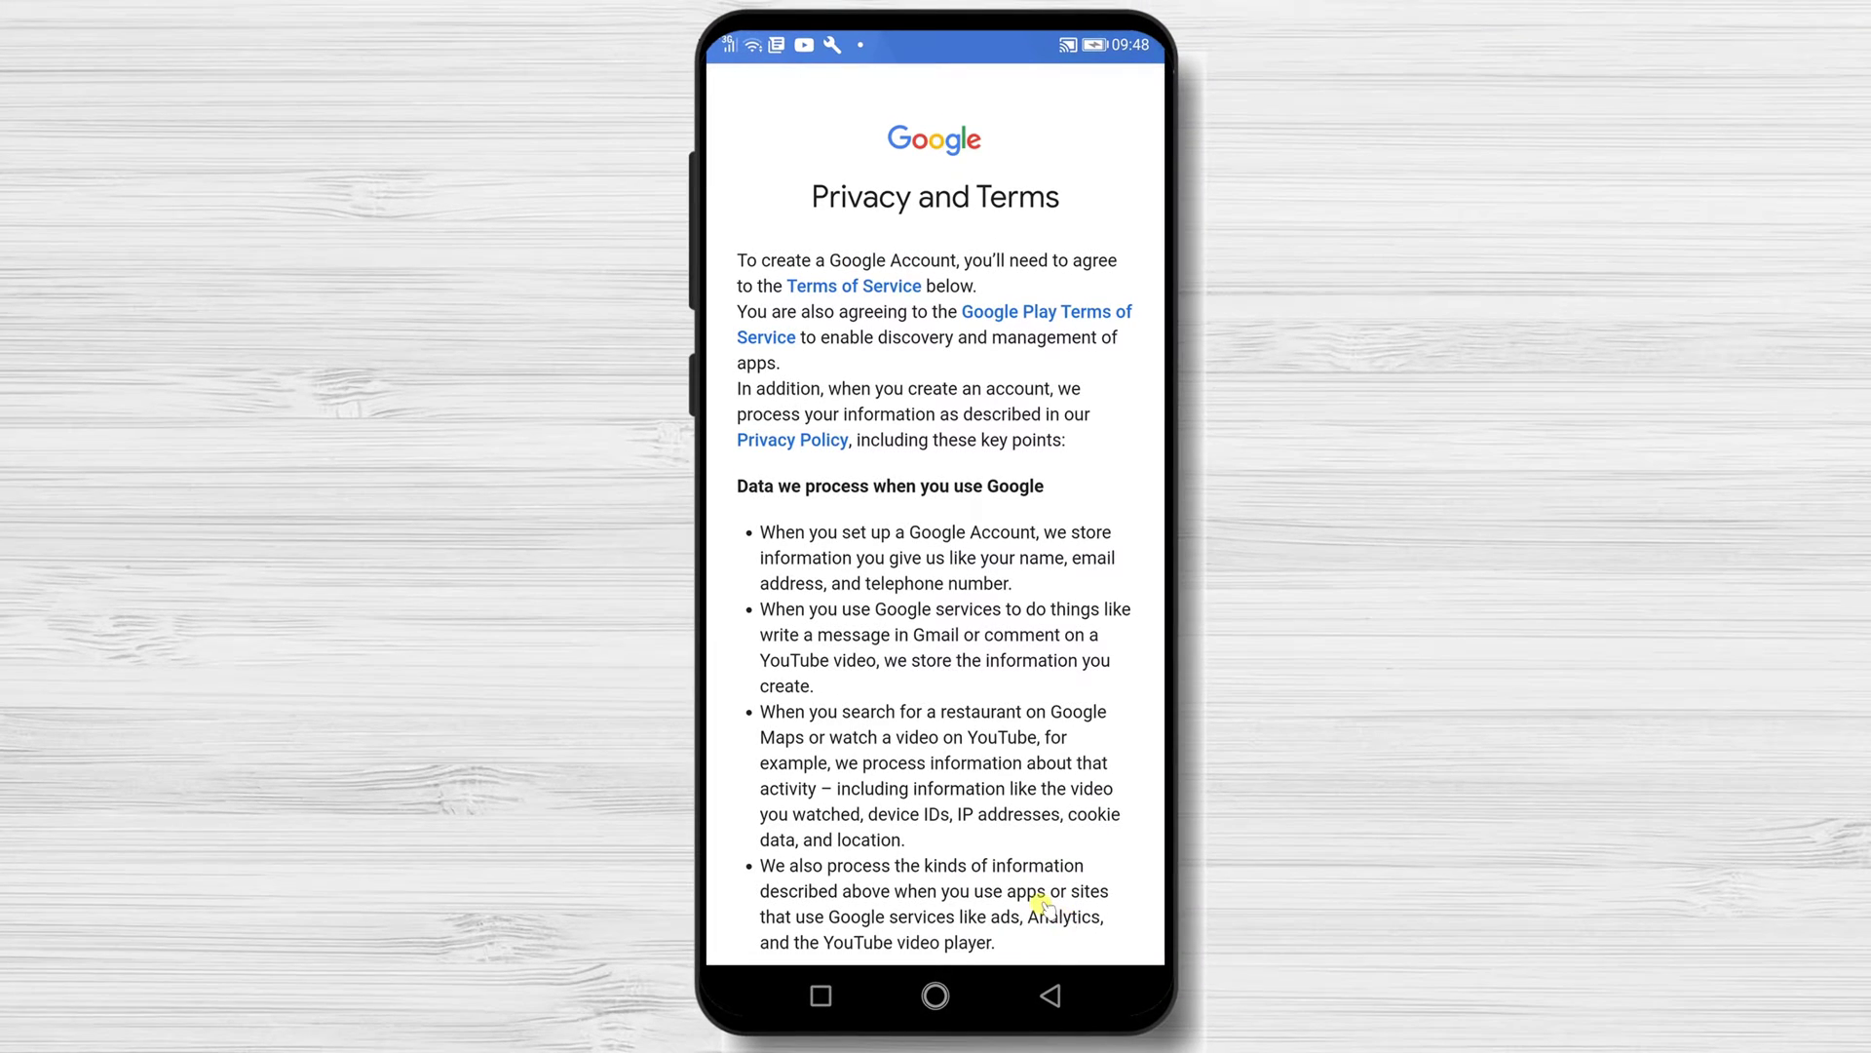
# Step: Expand More Options and tick both 'I agree' boxes for Terms of Service and Privacy Policy
pyautogui.scroll(-3)
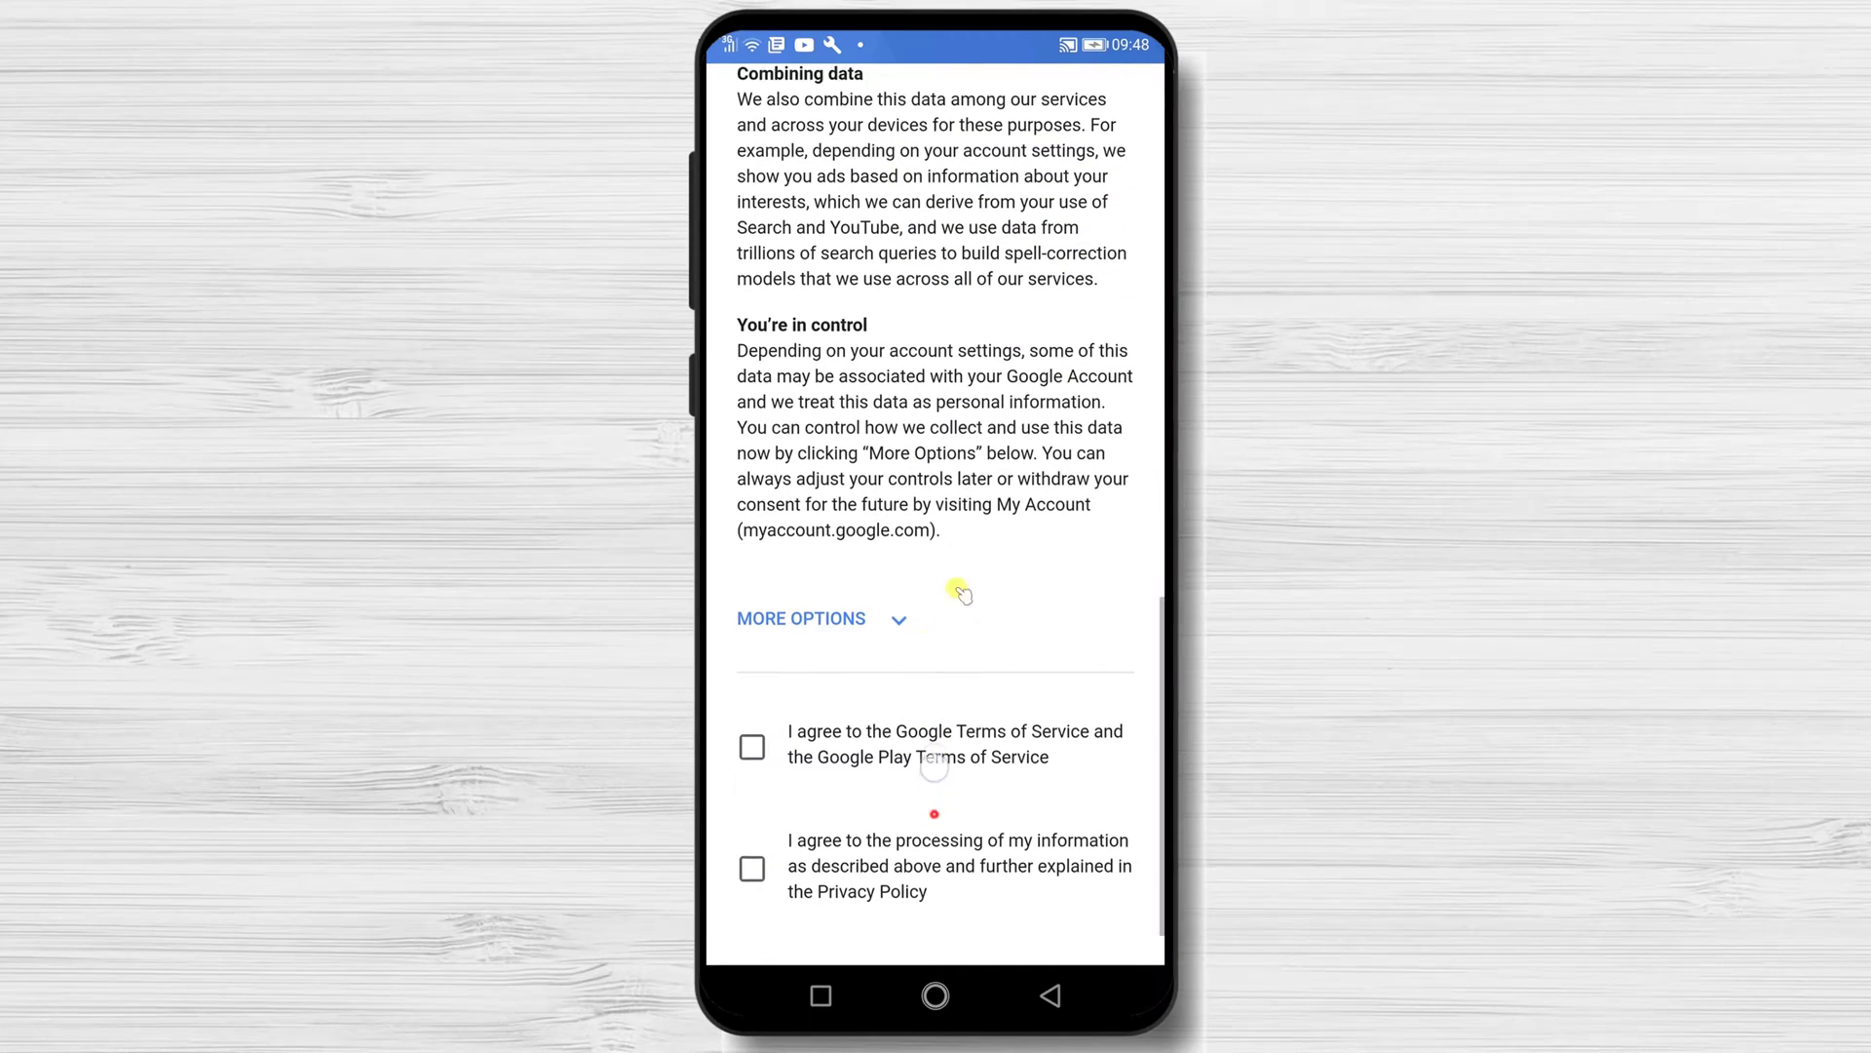
pyautogui.click(753, 747)
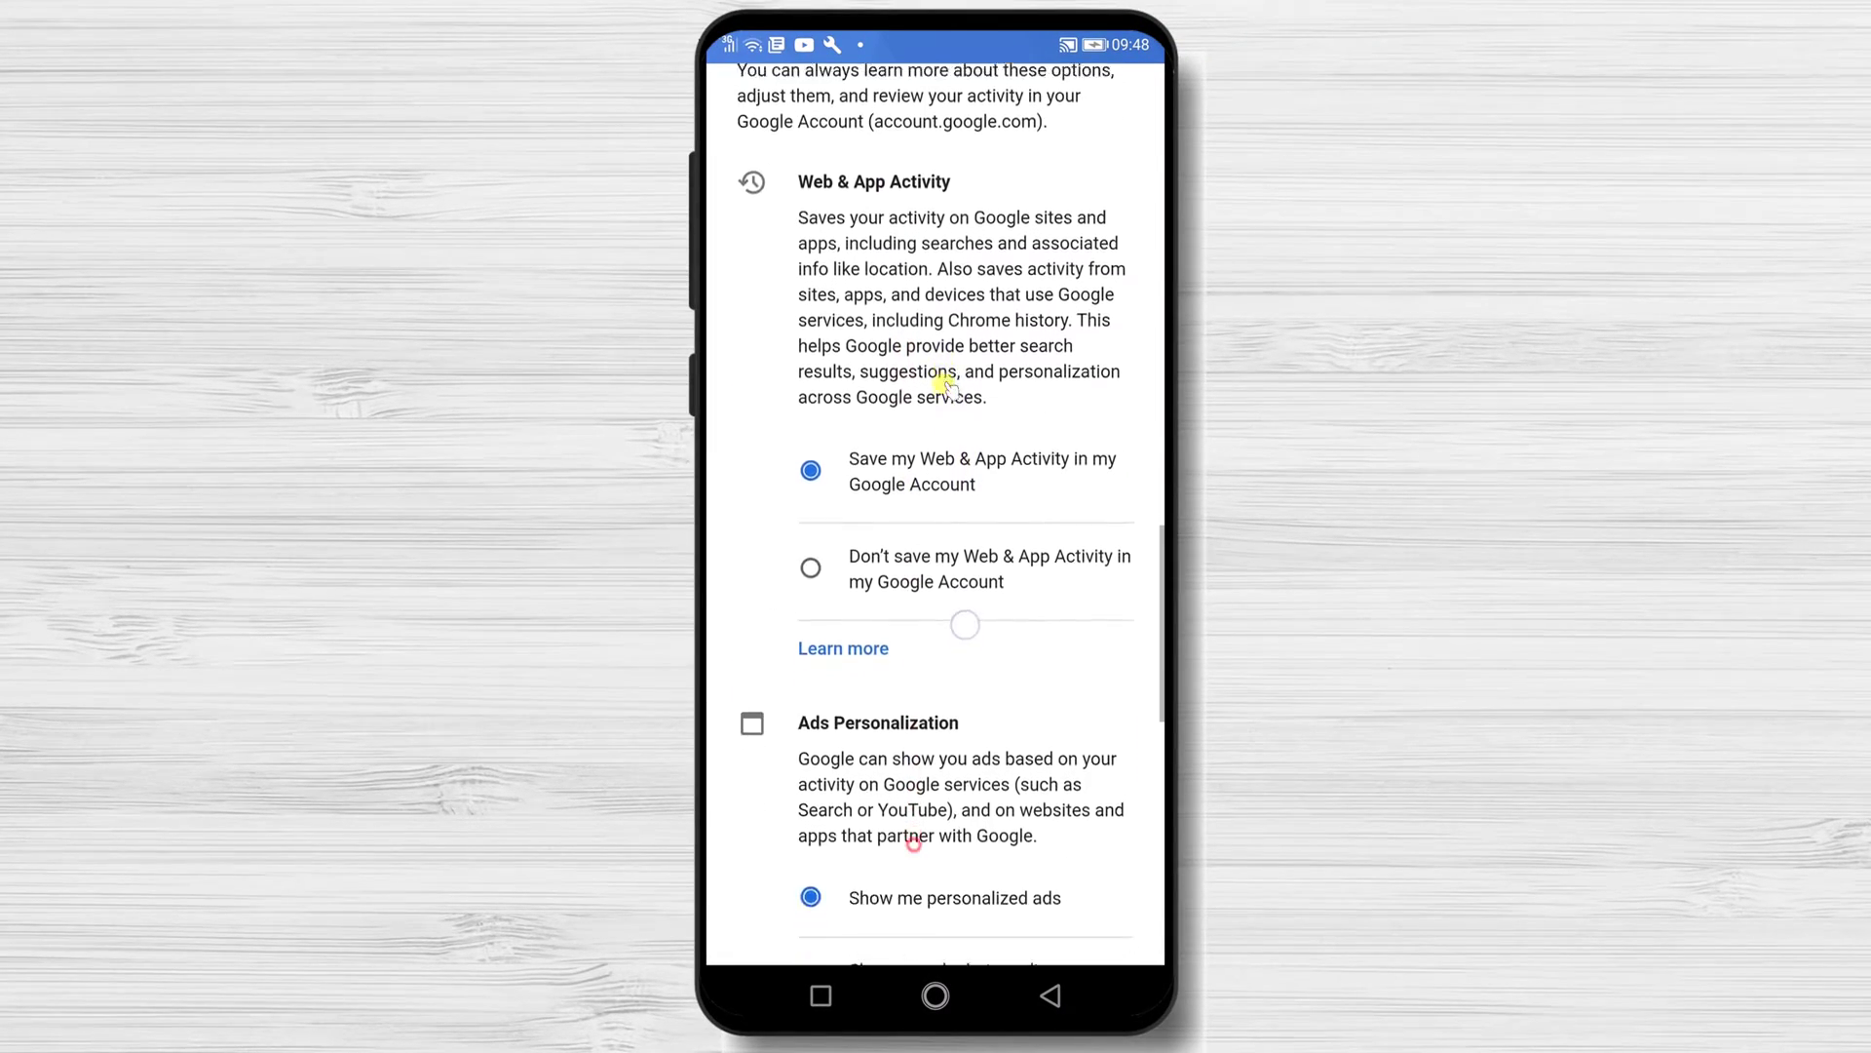
pyautogui.scroll(-3)
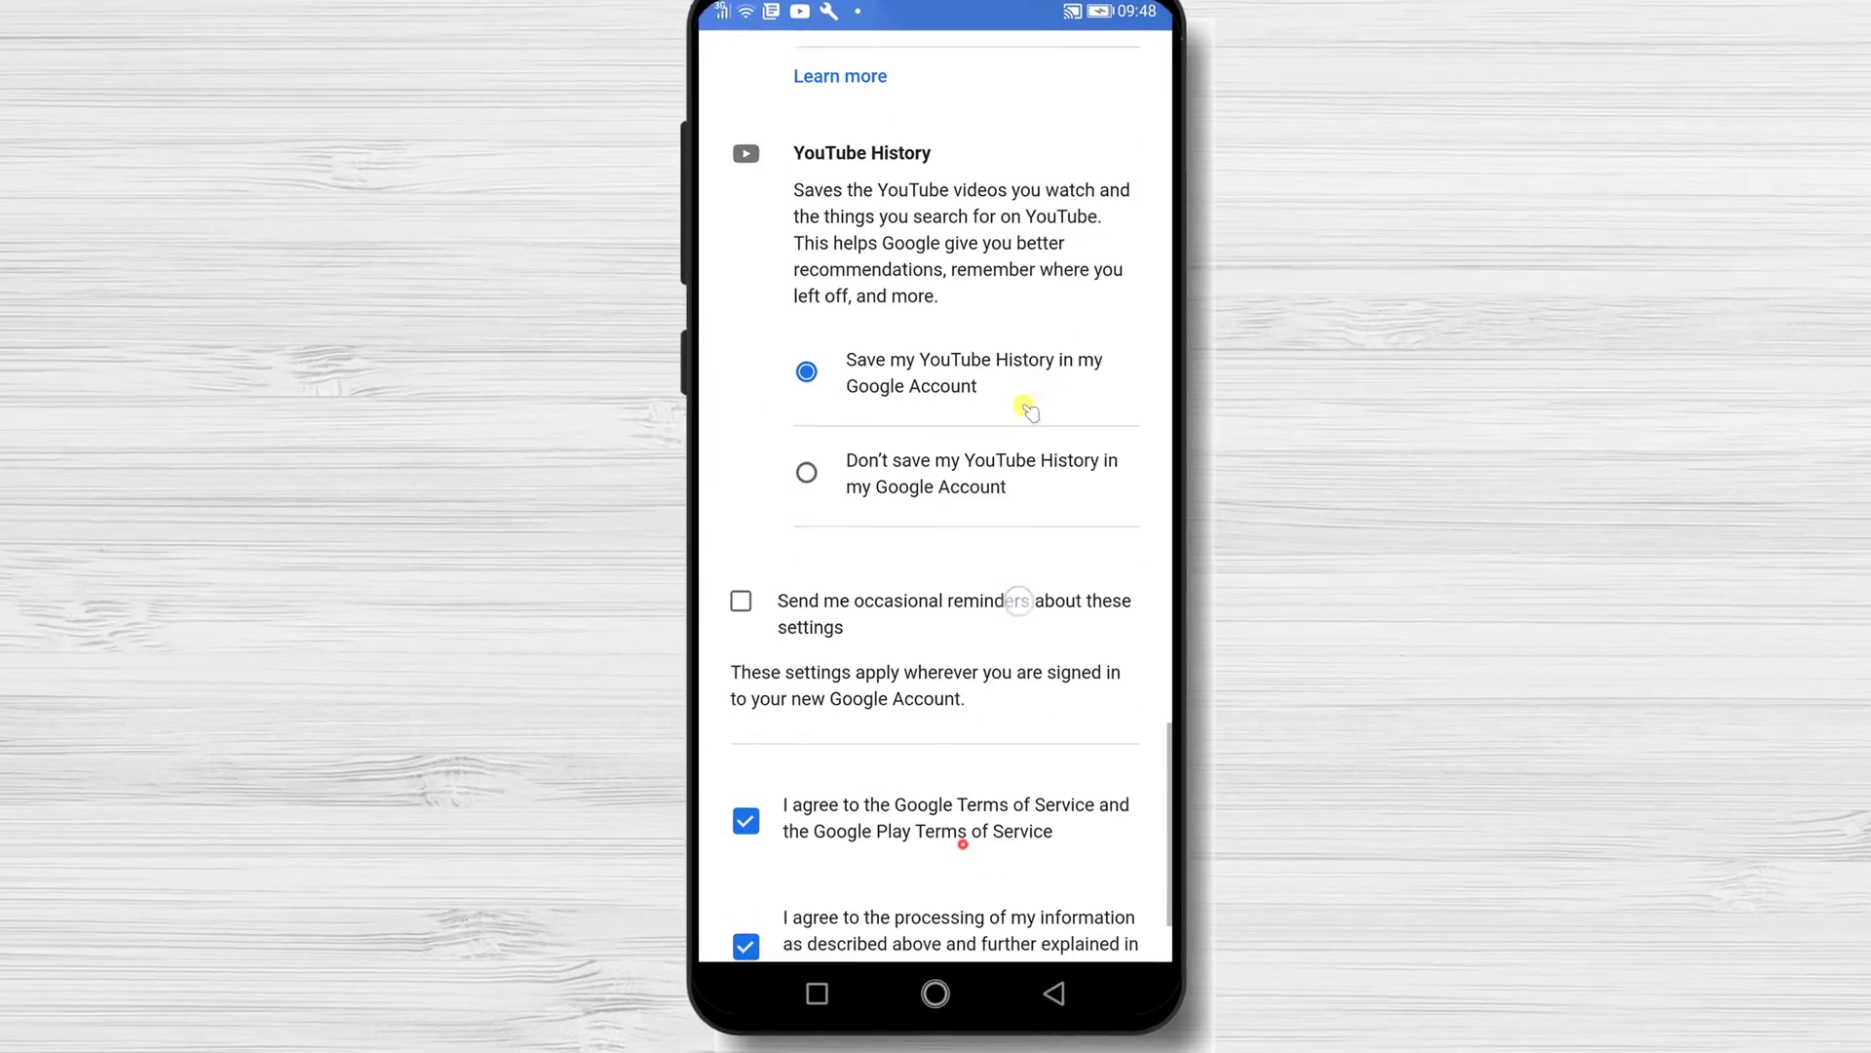
pyautogui.scroll(-3)
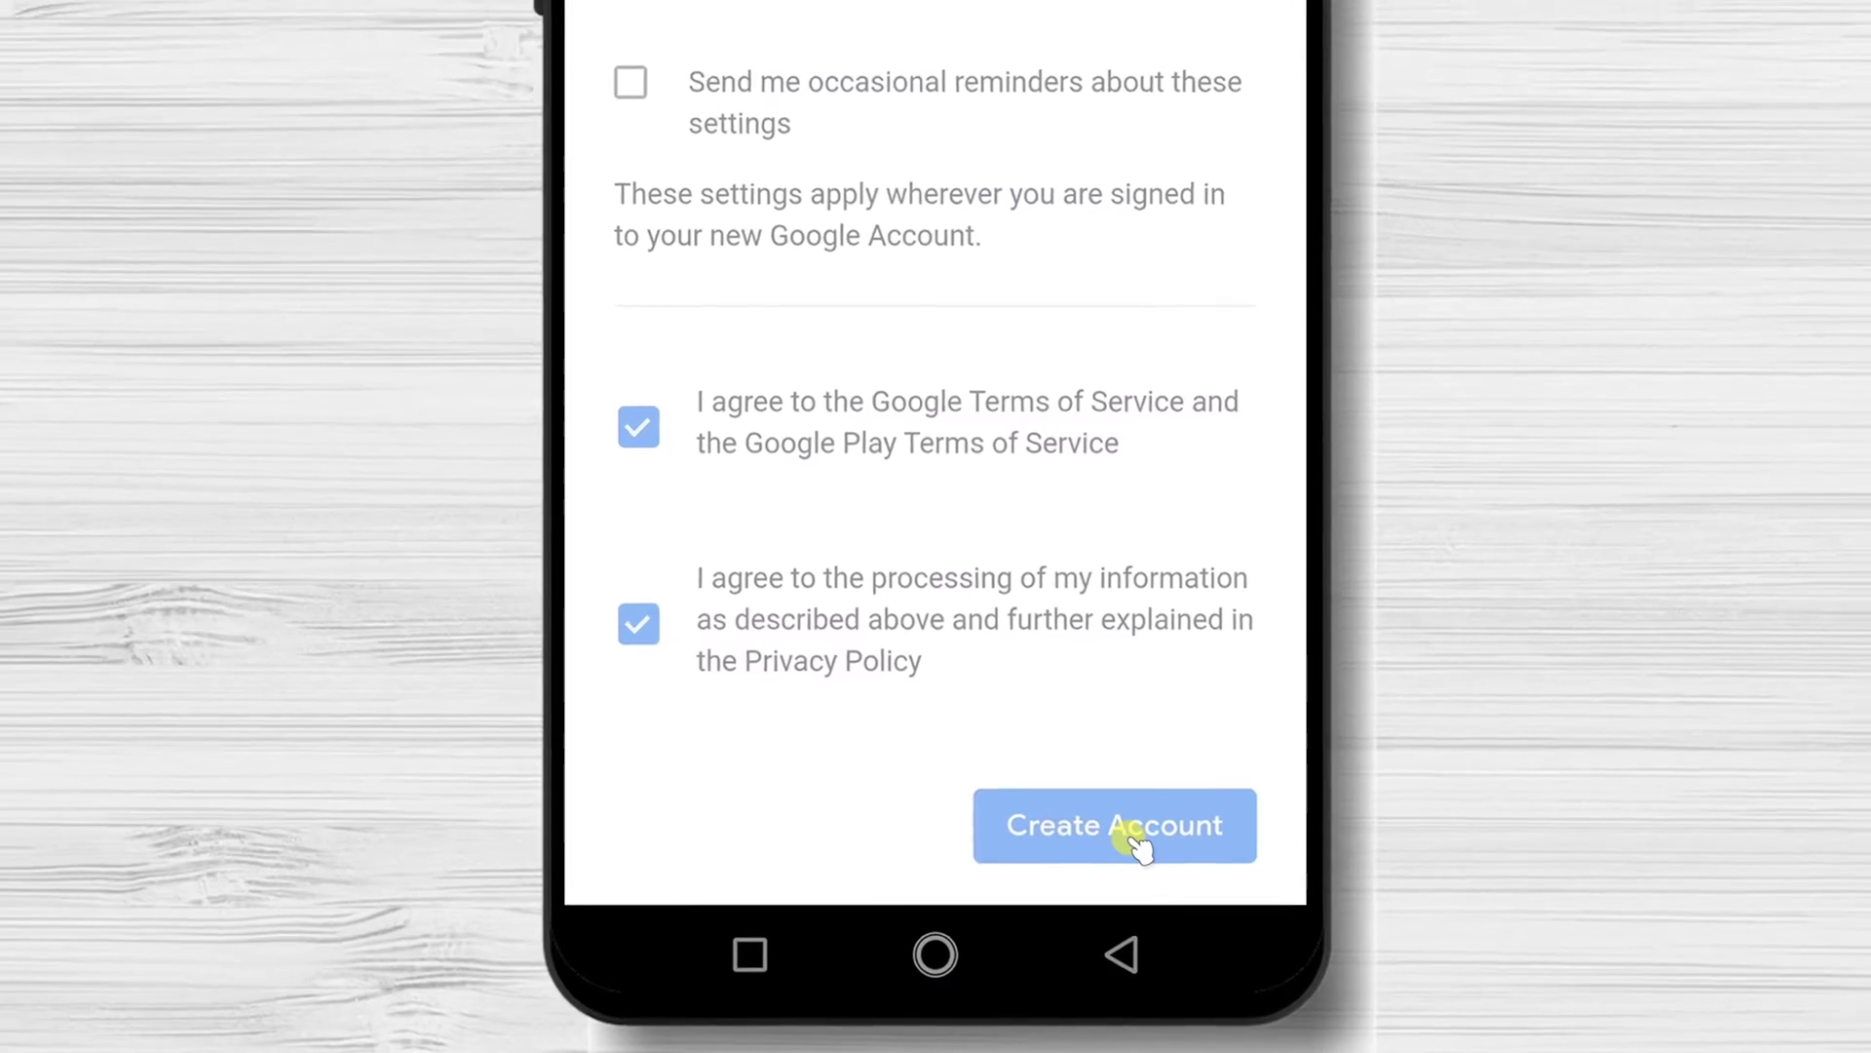
# Step: Submit Create Account and view the account switcher now listing the new address
pyautogui.click(1113, 824)
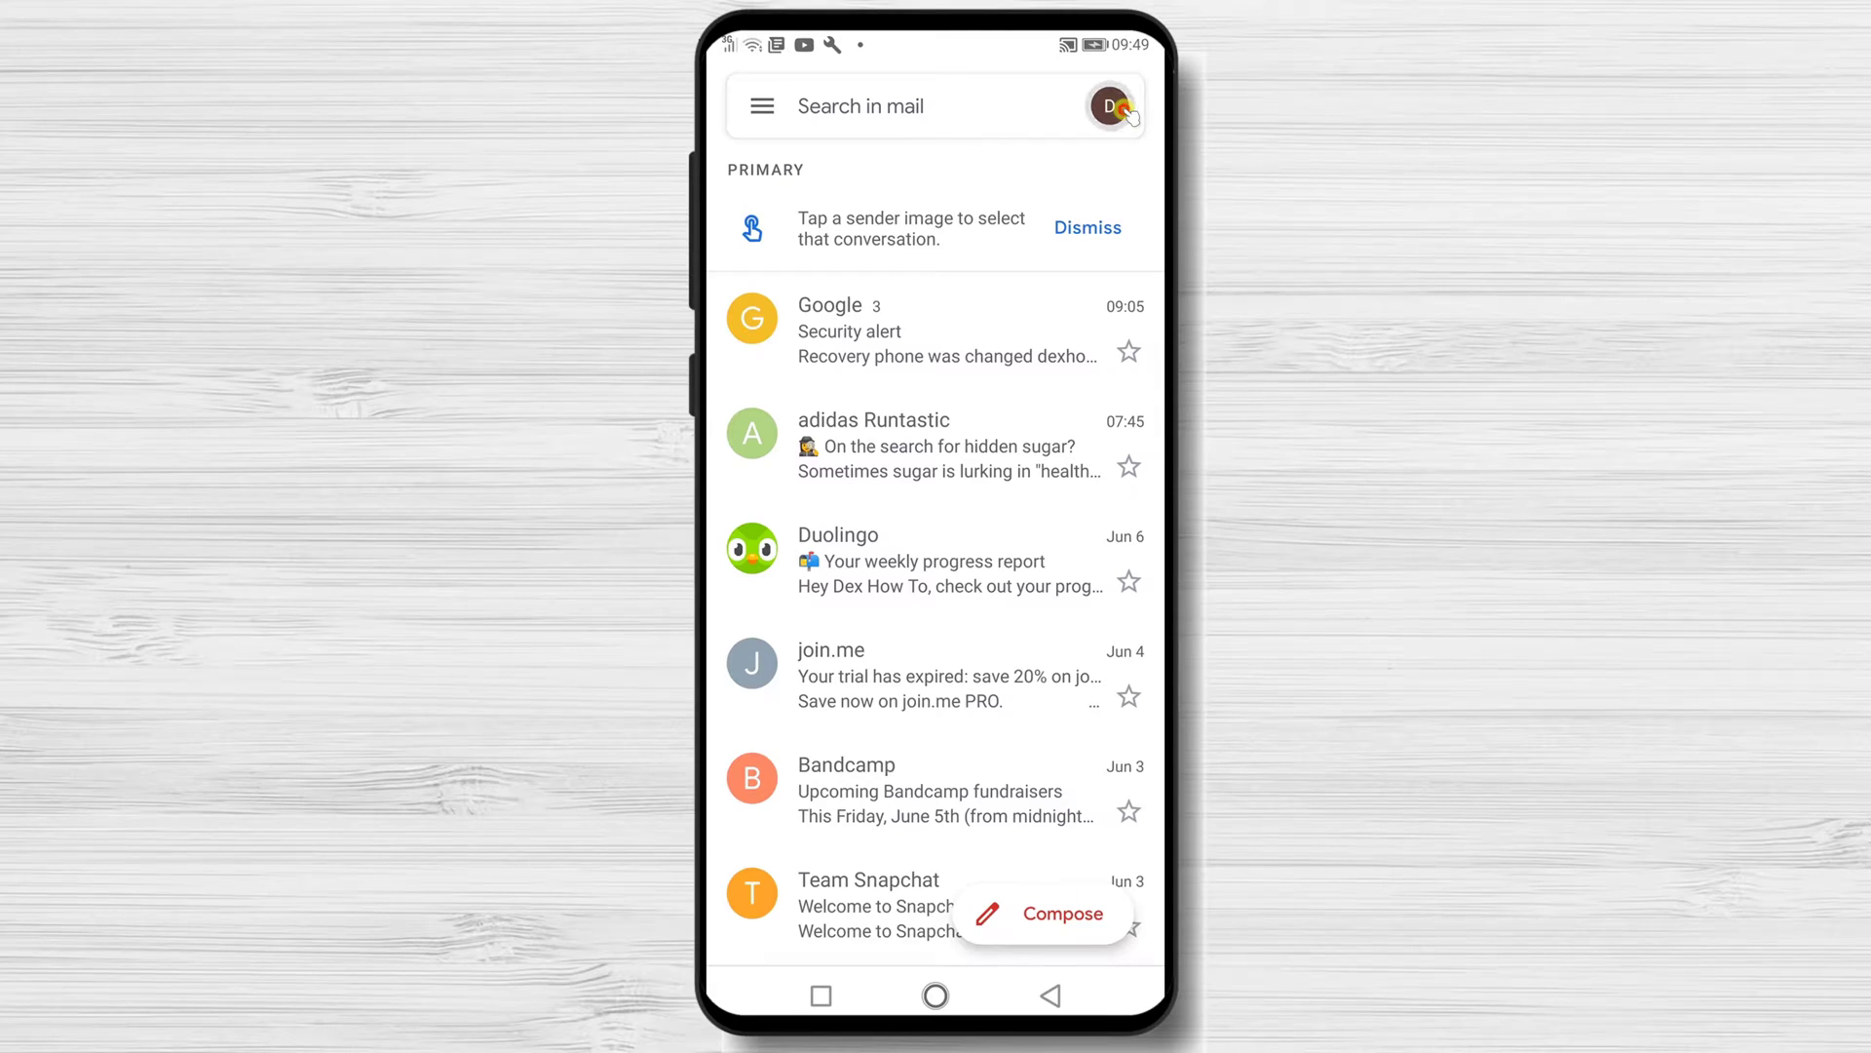
pyautogui.click(1109, 106)
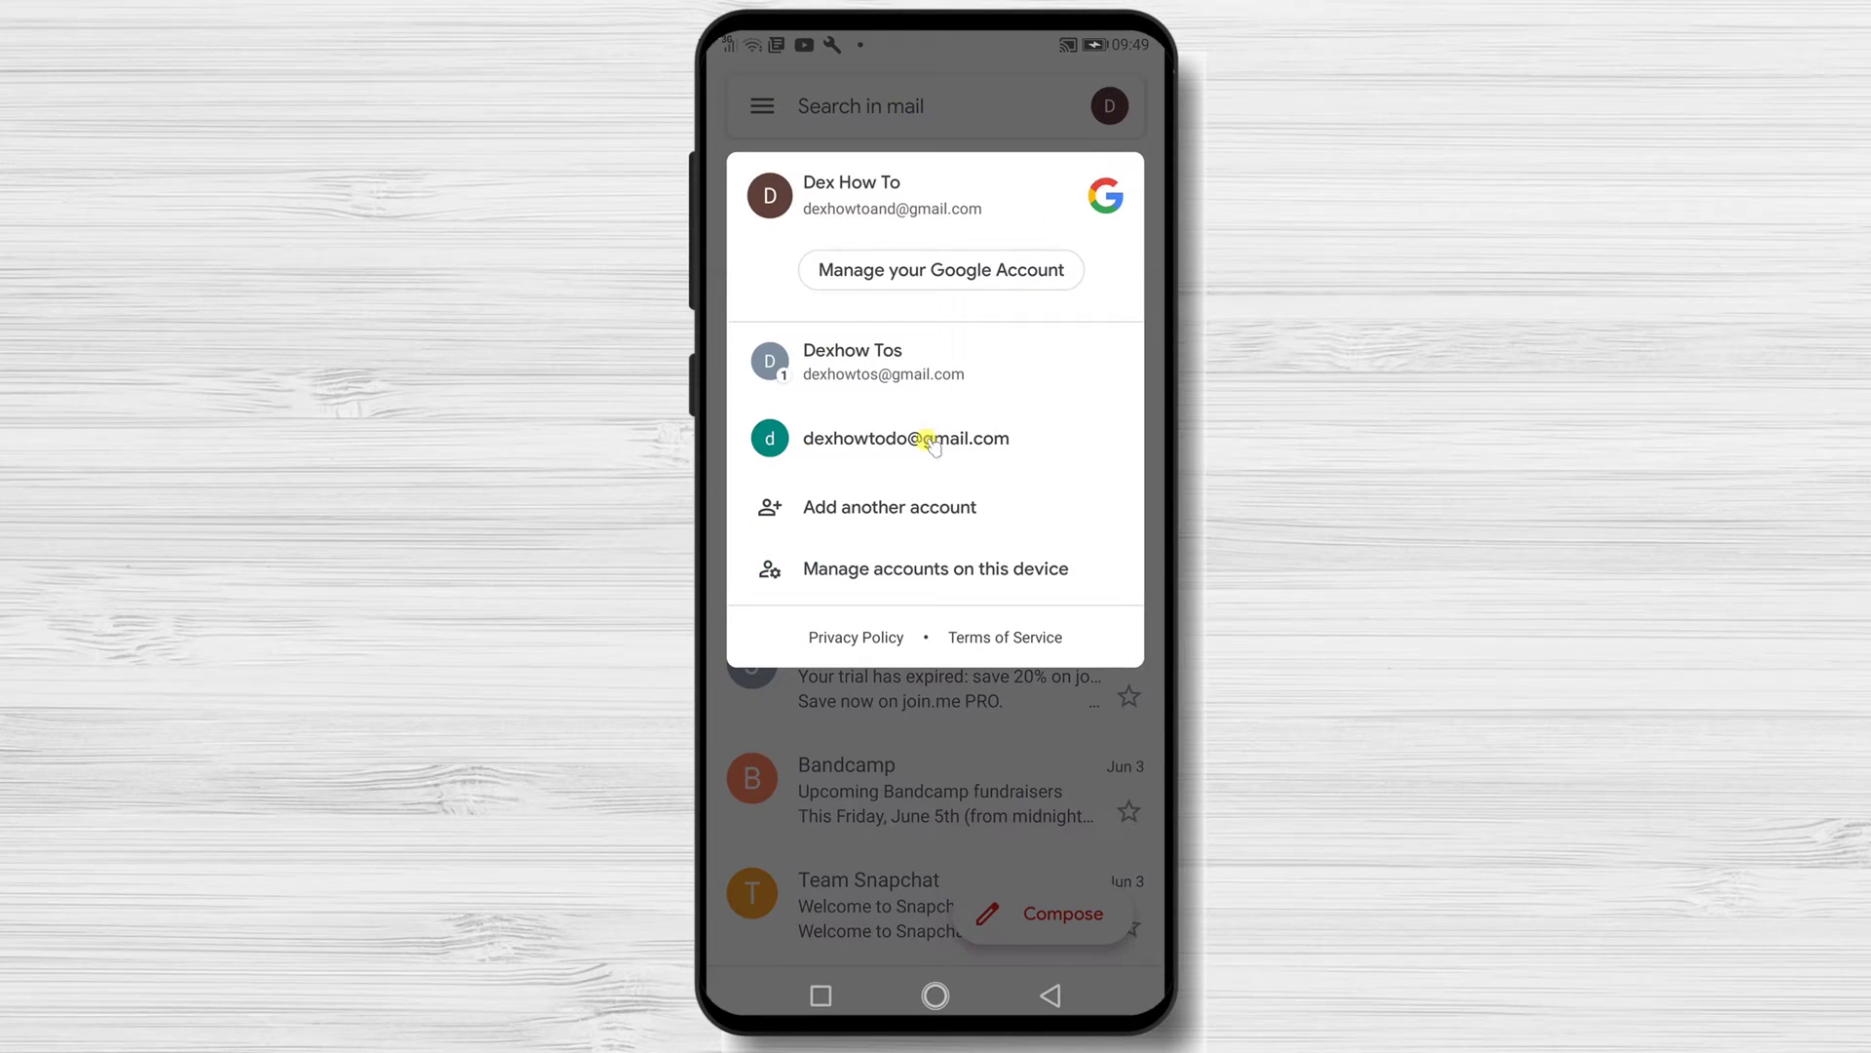